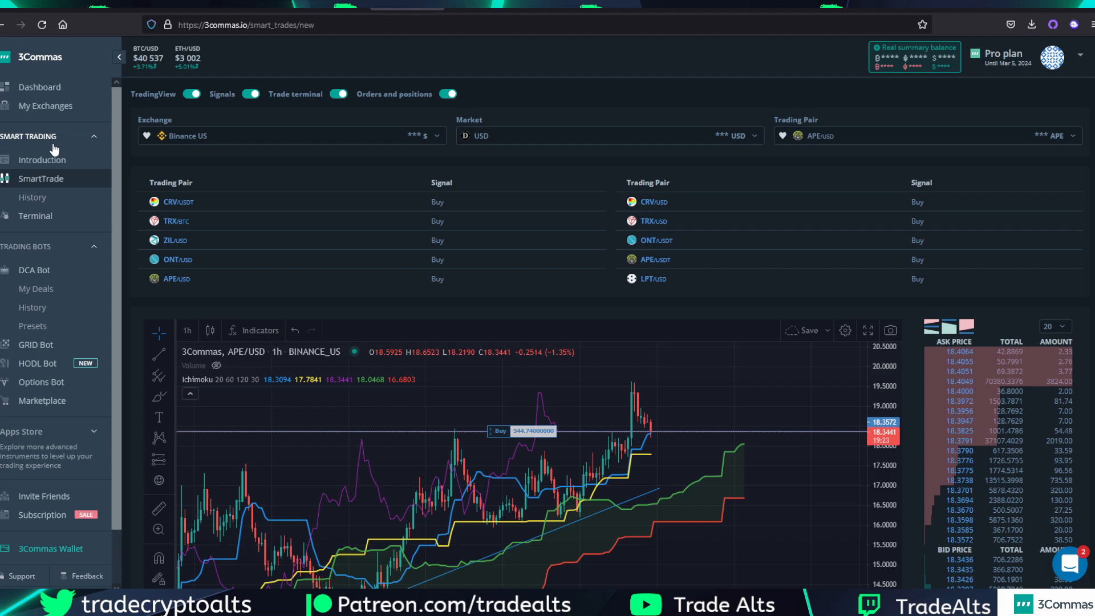
mouse_move(285, 210)
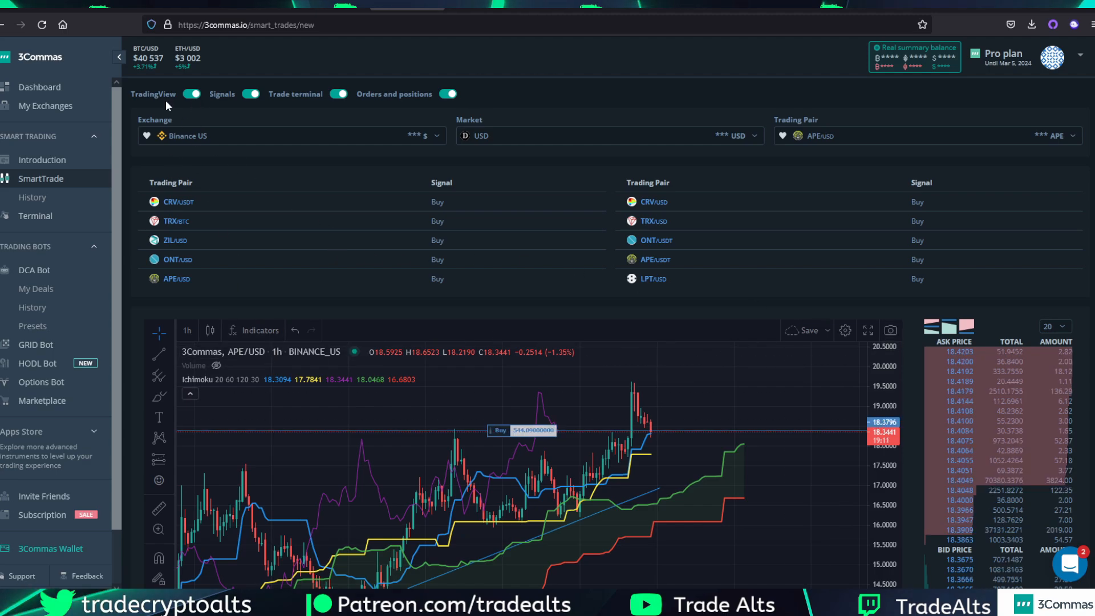
Toggle the price chart visibility, then open the Binance US quote market list with USD selected.
left_click(192, 93)
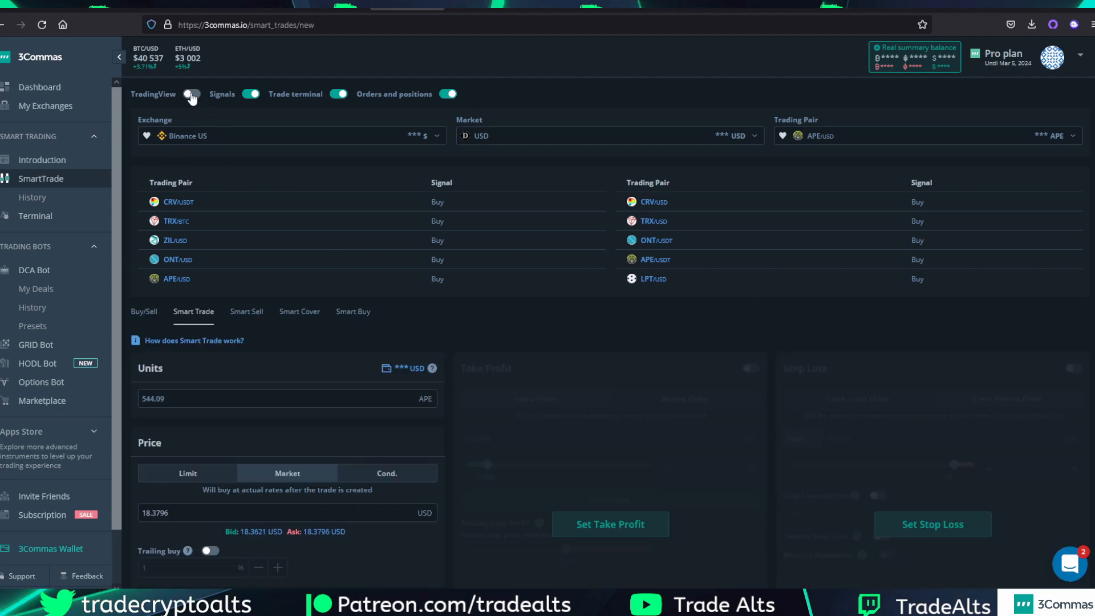
left_click(192, 93)
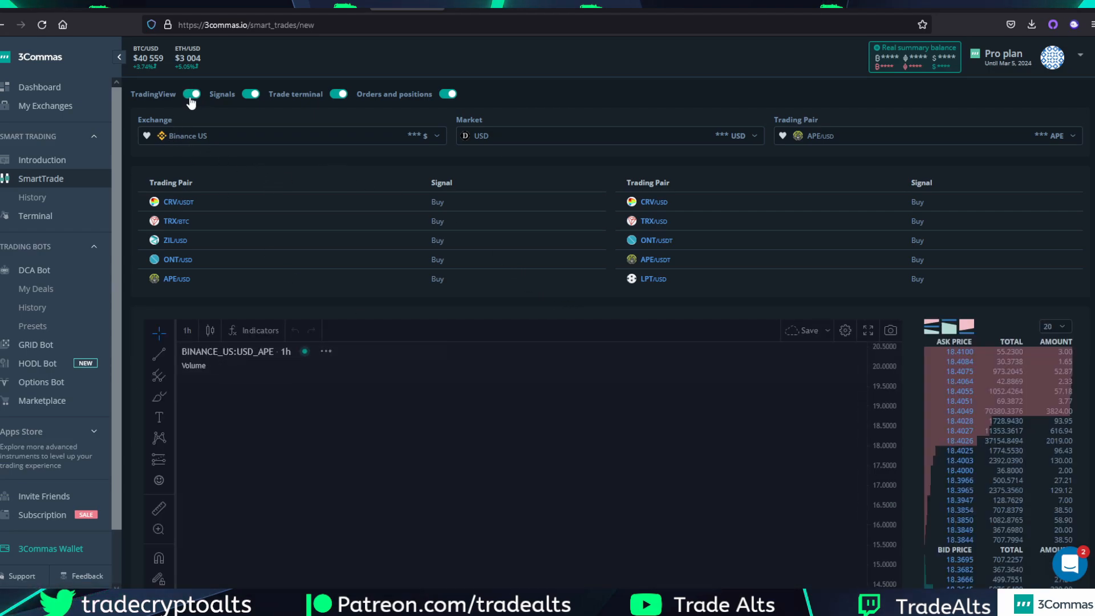
left_click(191, 94)
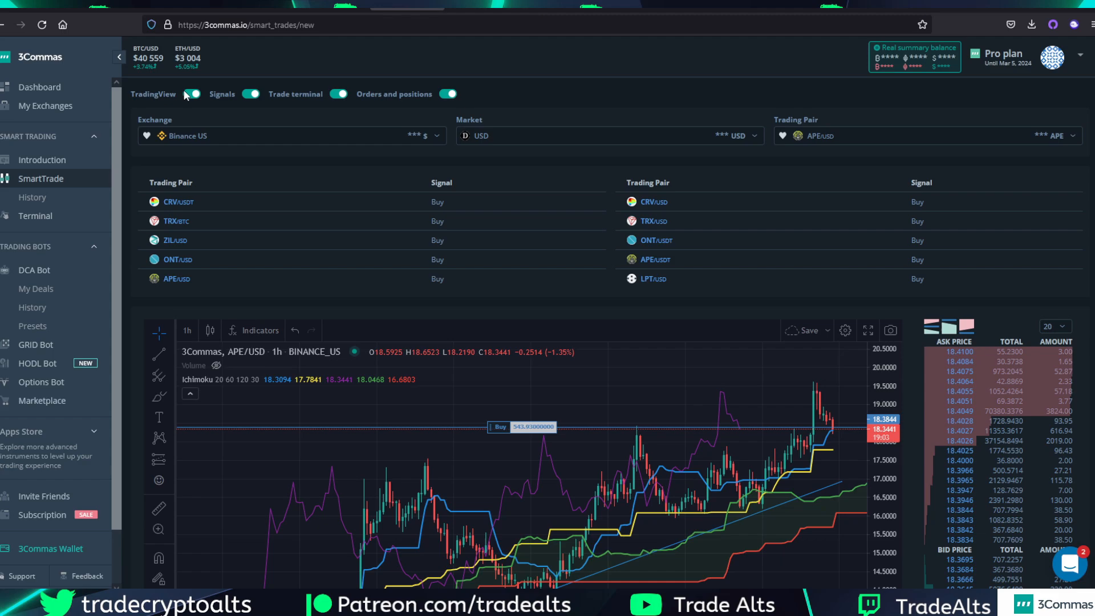
mouse_move(836, 378)
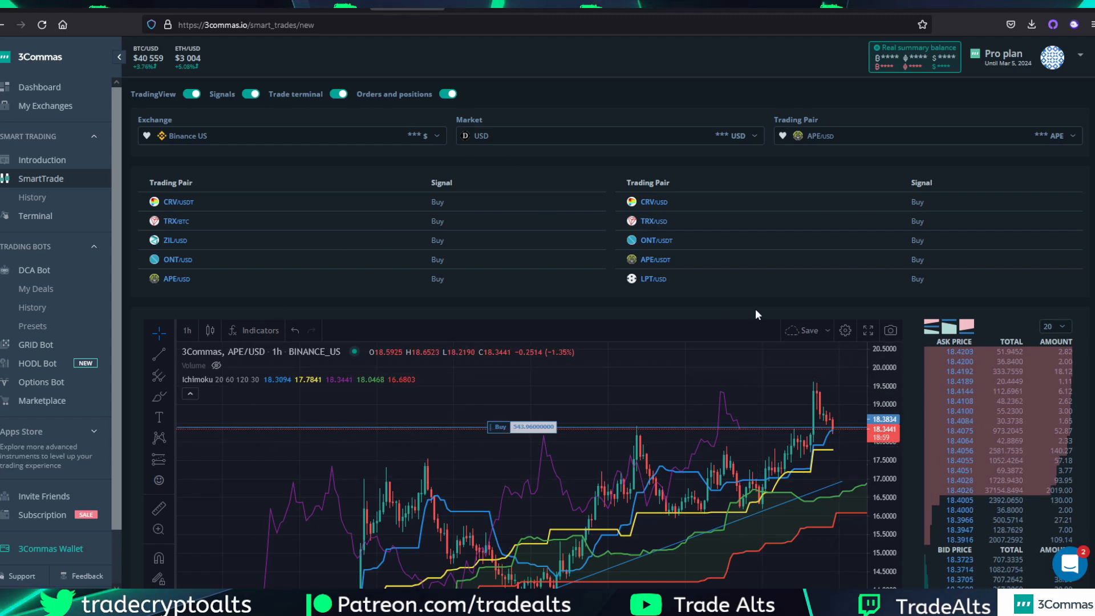
mouse_move(354, 251)
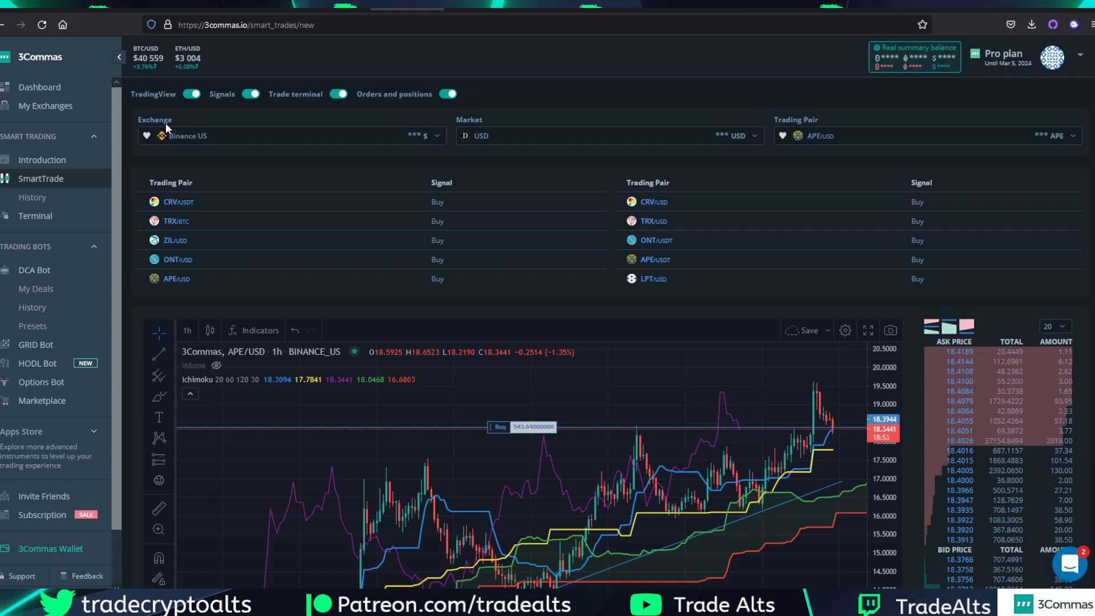
mouse_move(273, 152)
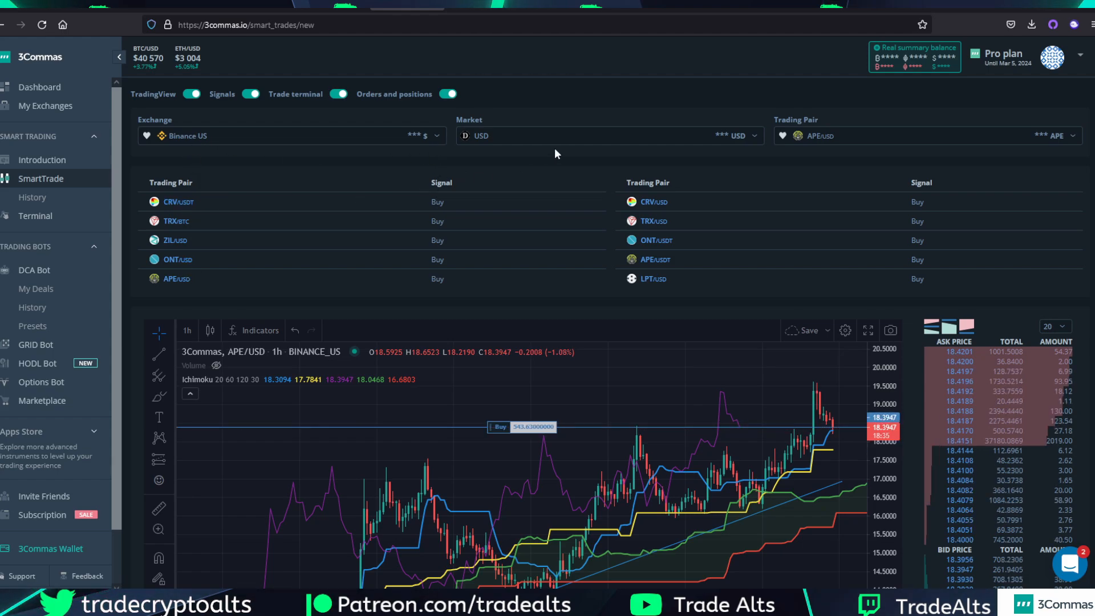
mouse_move(661, 152)
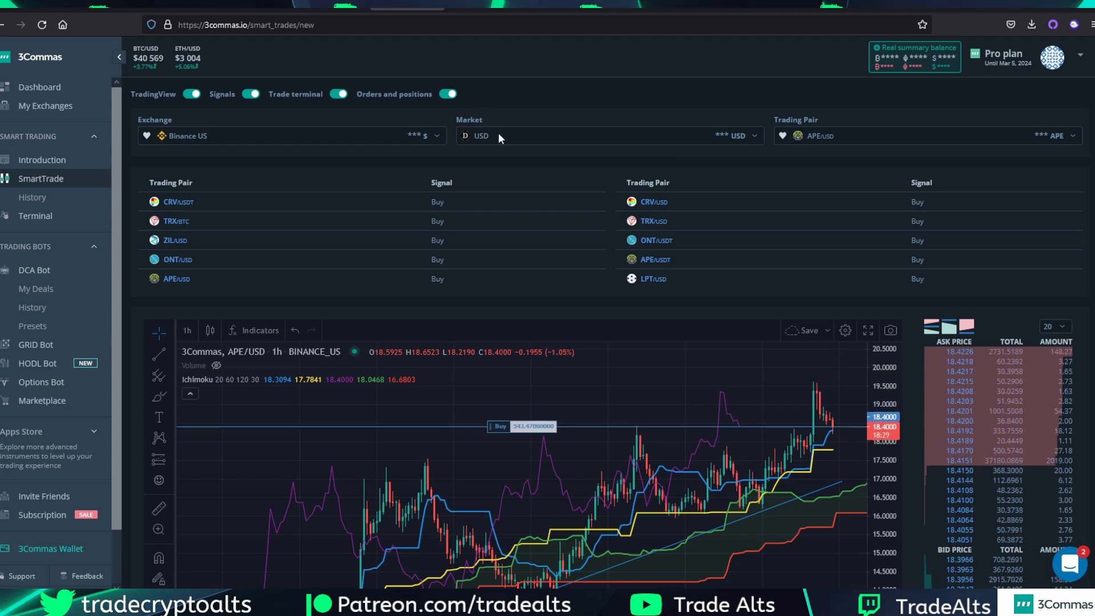
left_click(608, 136)
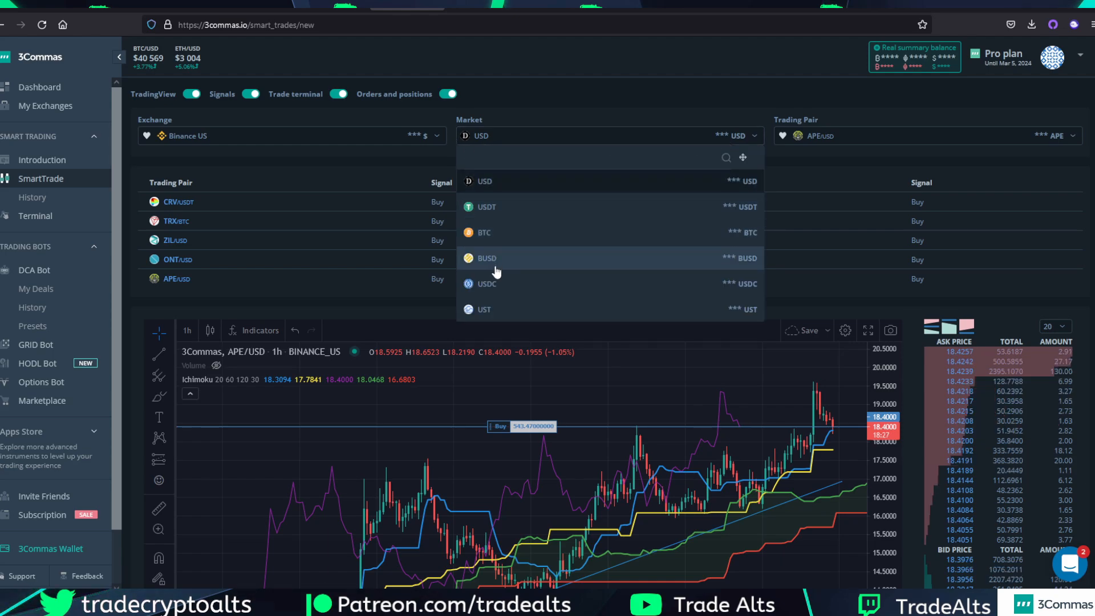
mouse_move(484, 187)
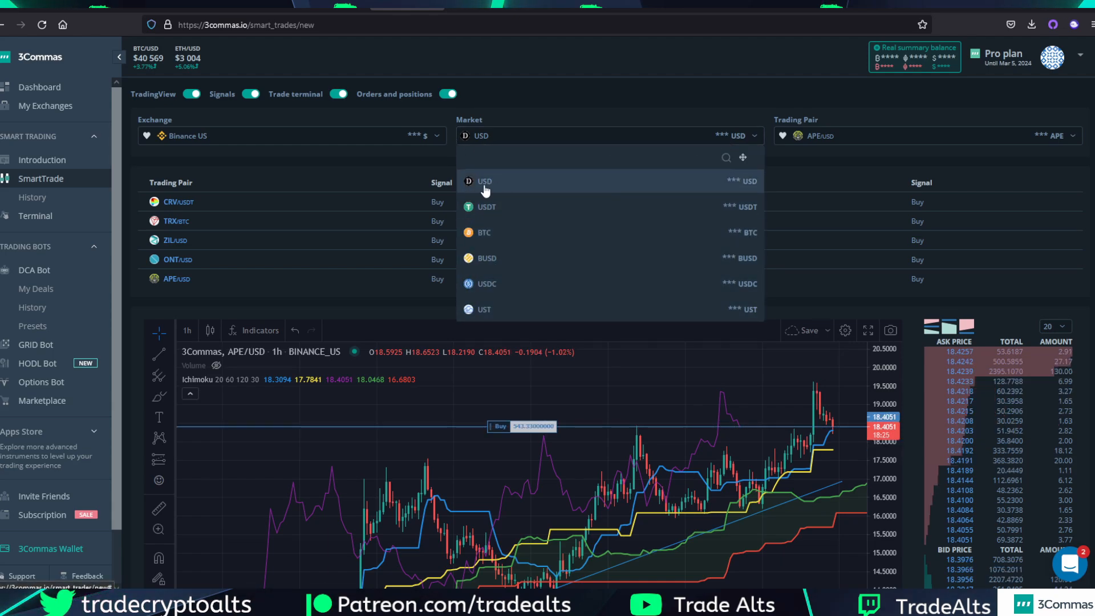
mouse_move(505, 227)
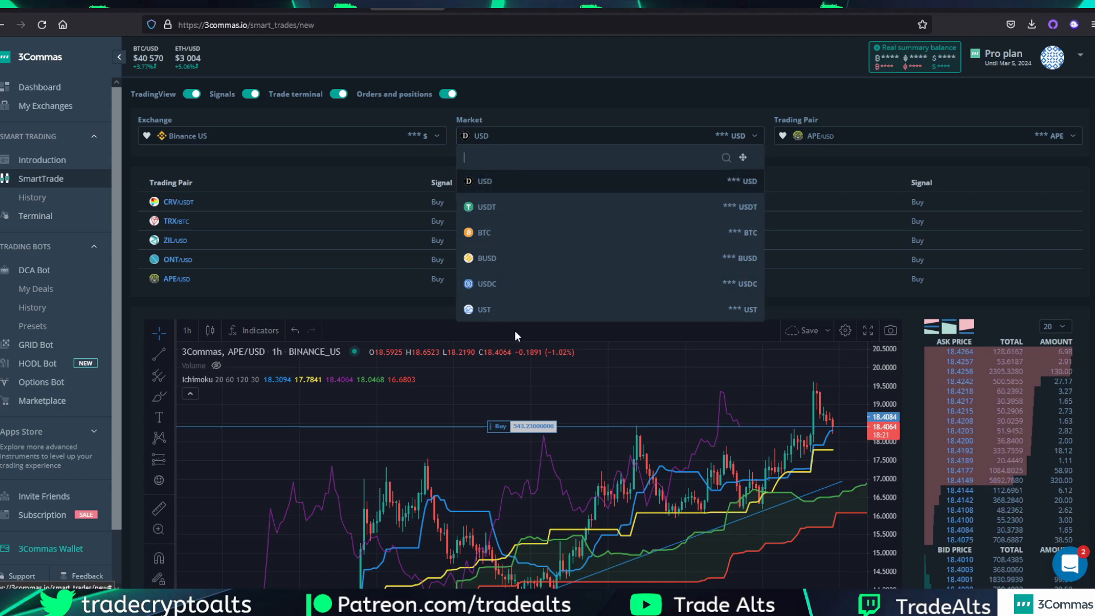
mouse_move(648, 212)
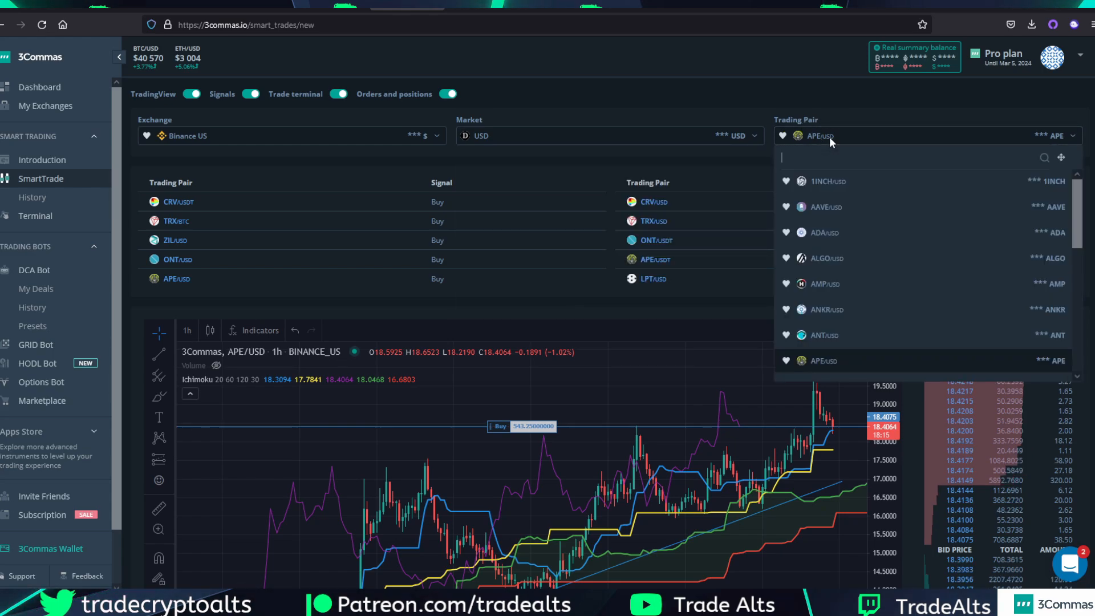
mouse_move(862, 300)
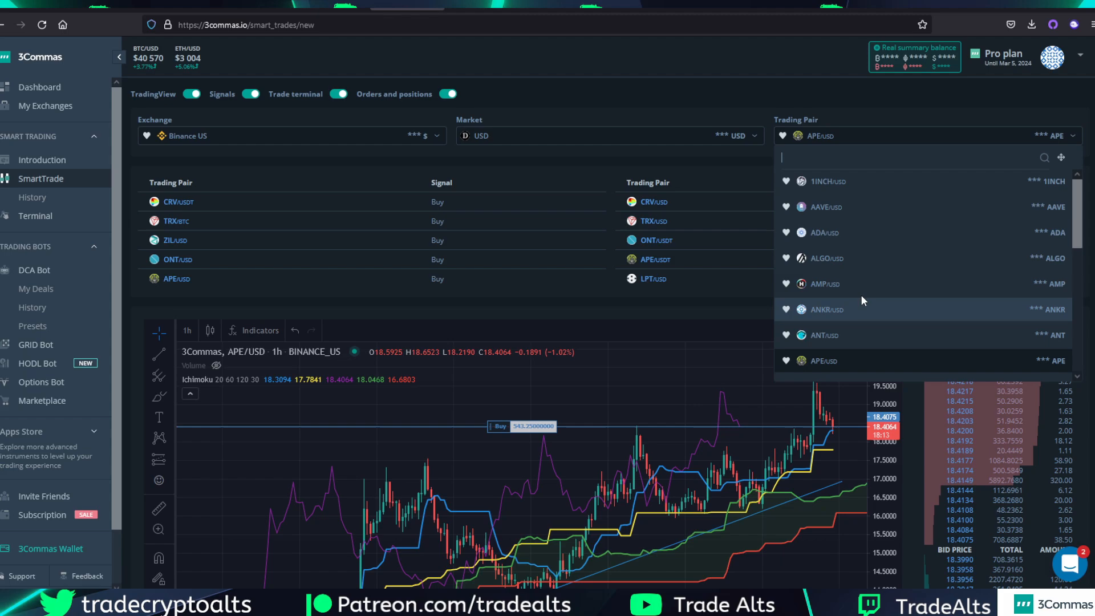
mouse_move(874, 325)
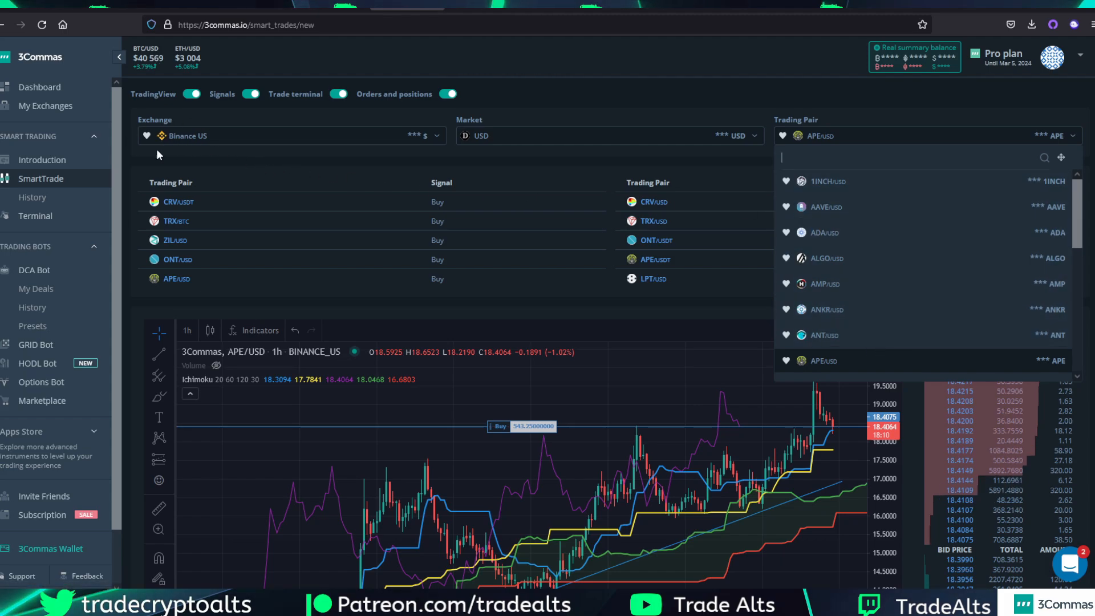
mouse_move(858, 283)
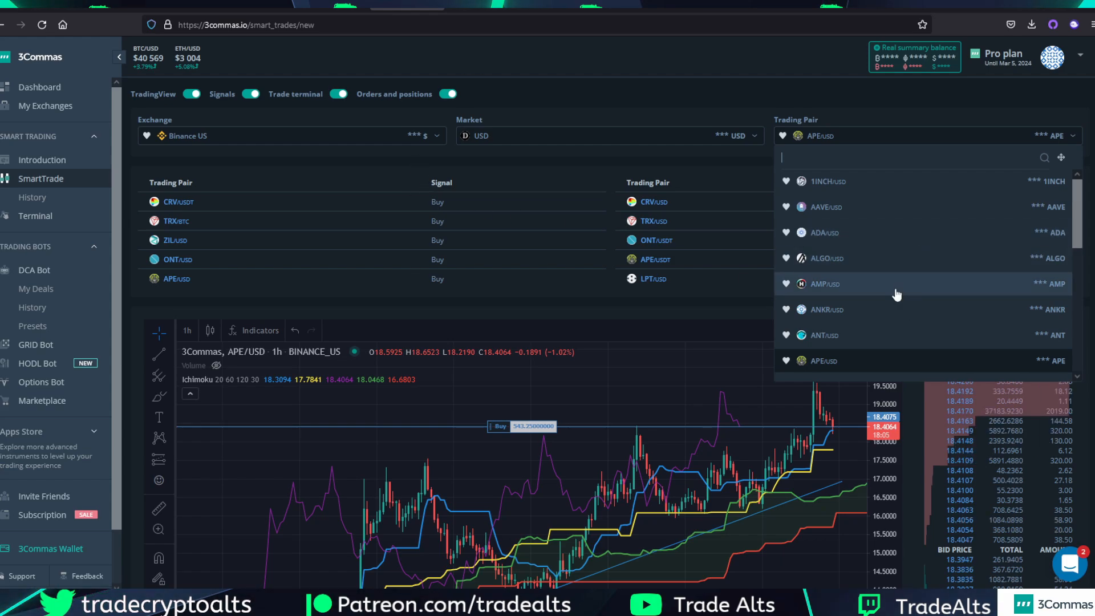
mouse_move(891, 210)
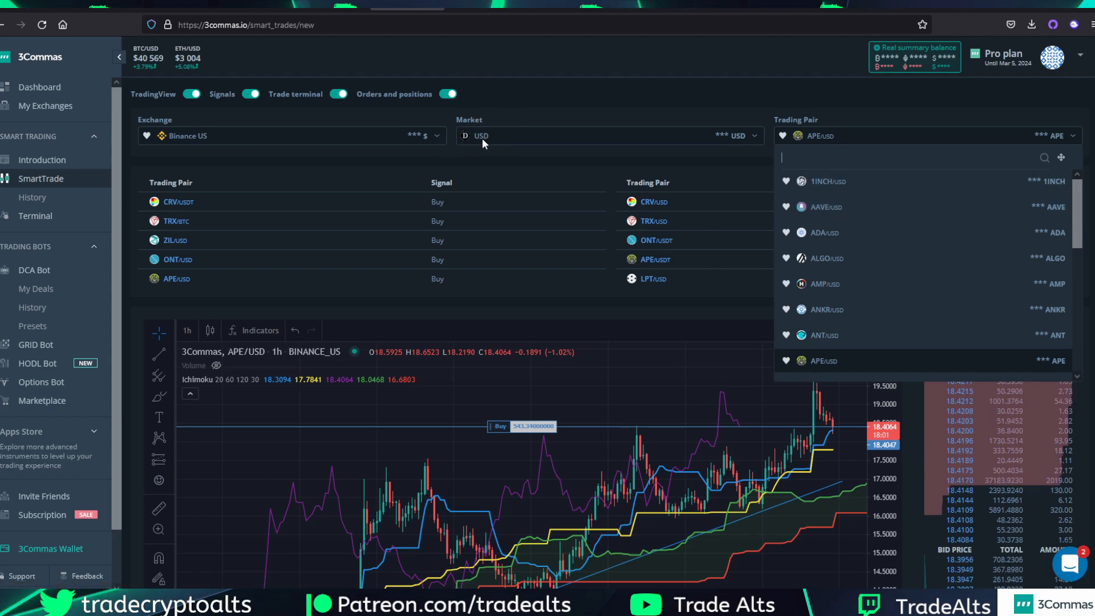
mouse_move(526, 175)
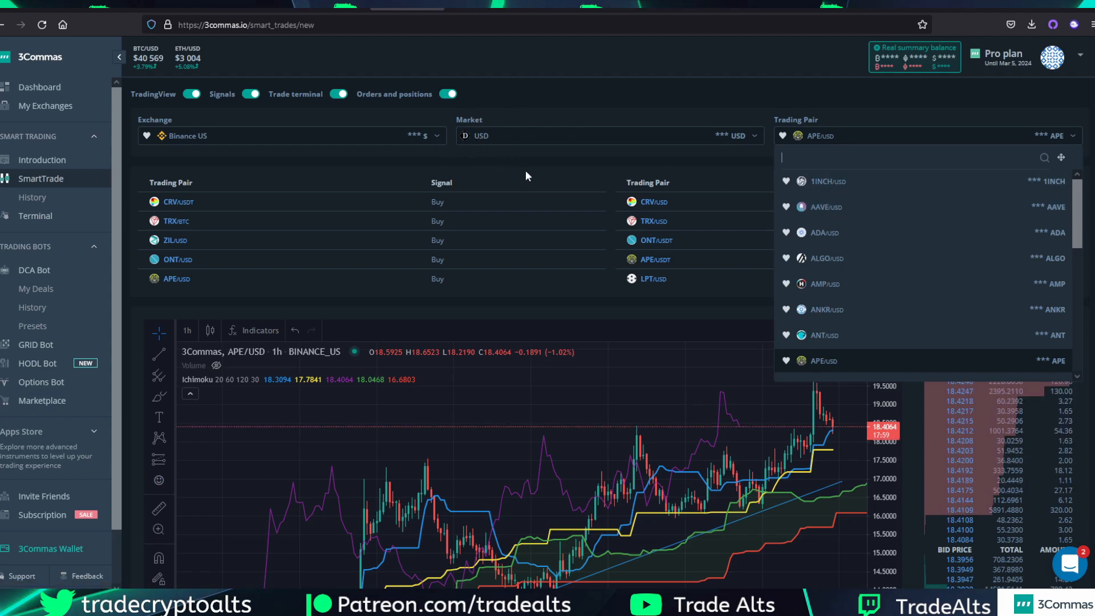
Close the pair list keeping APE/USD and toggle the Buy signals table off and back on.
left_click(338, 166)
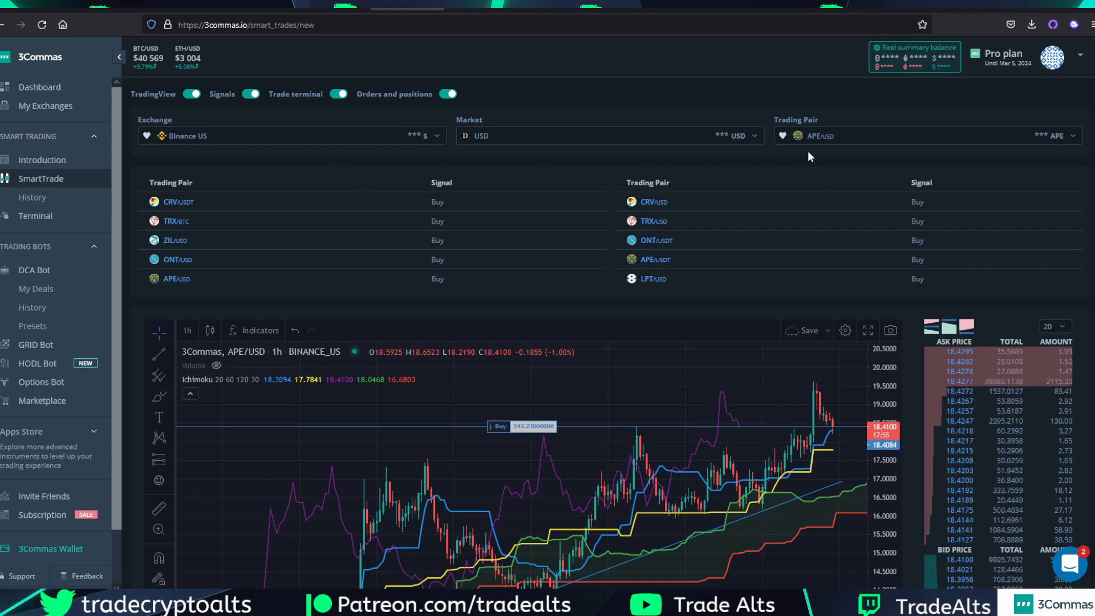
mouse_move(837, 181)
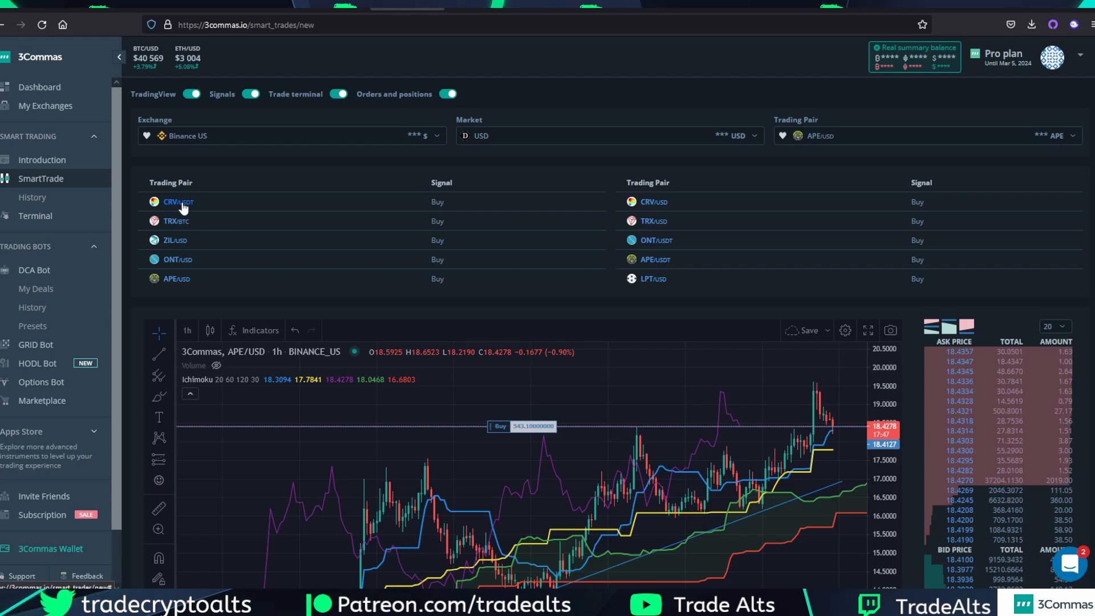
left_click(250, 93)
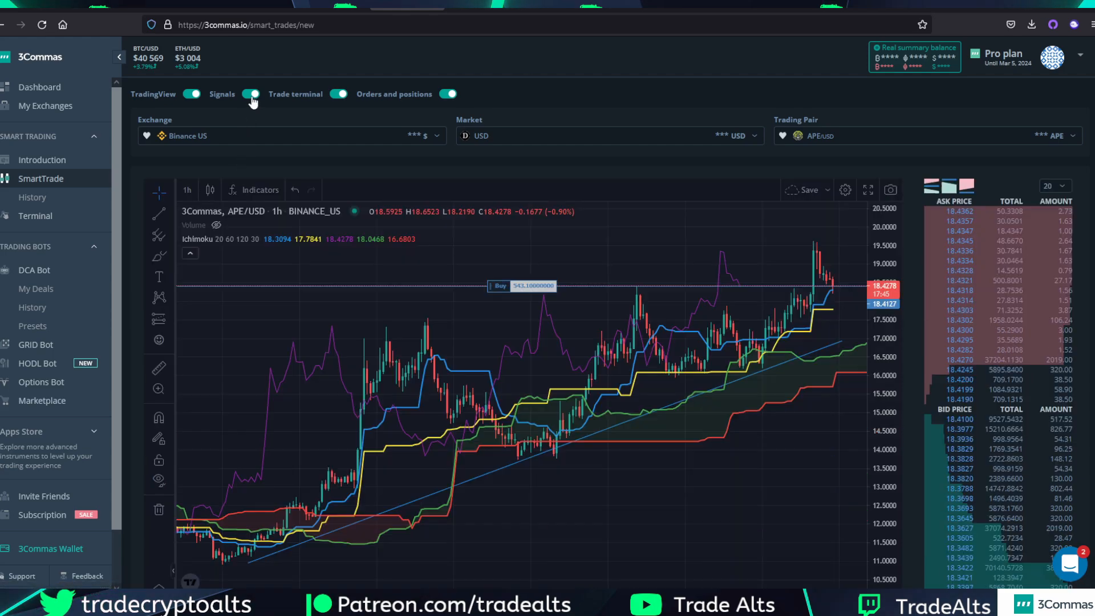
left_click(251, 94)
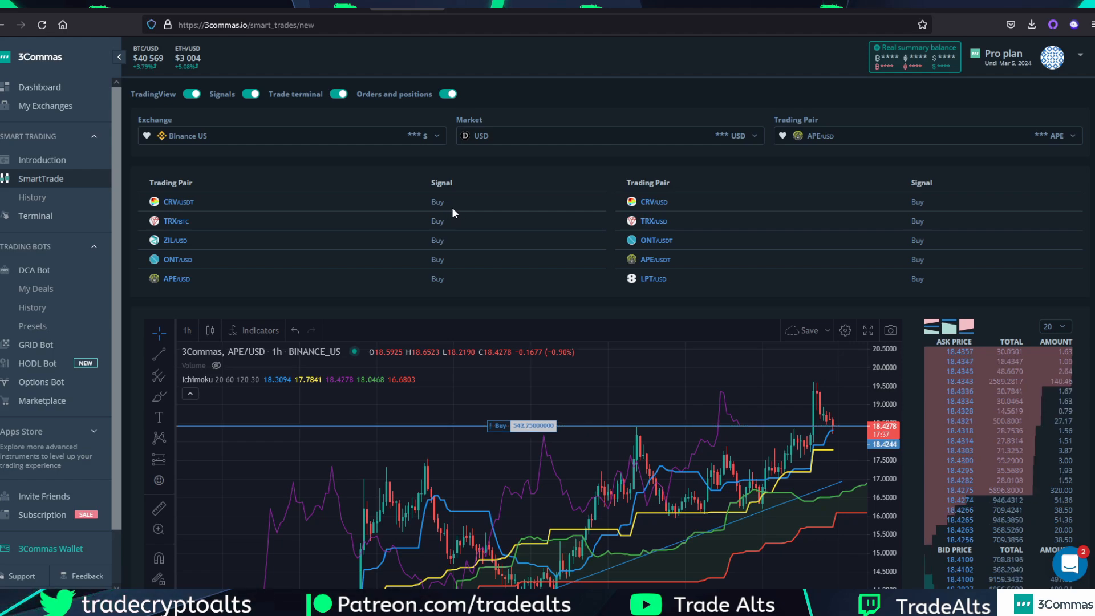
mouse_move(517, 223)
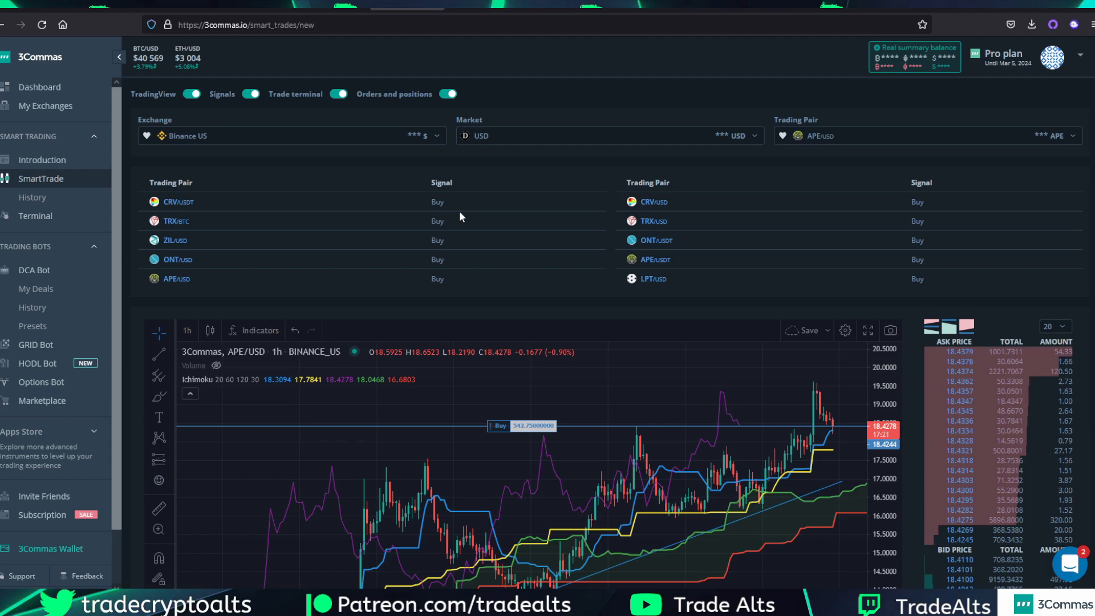
mouse_move(241, 240)
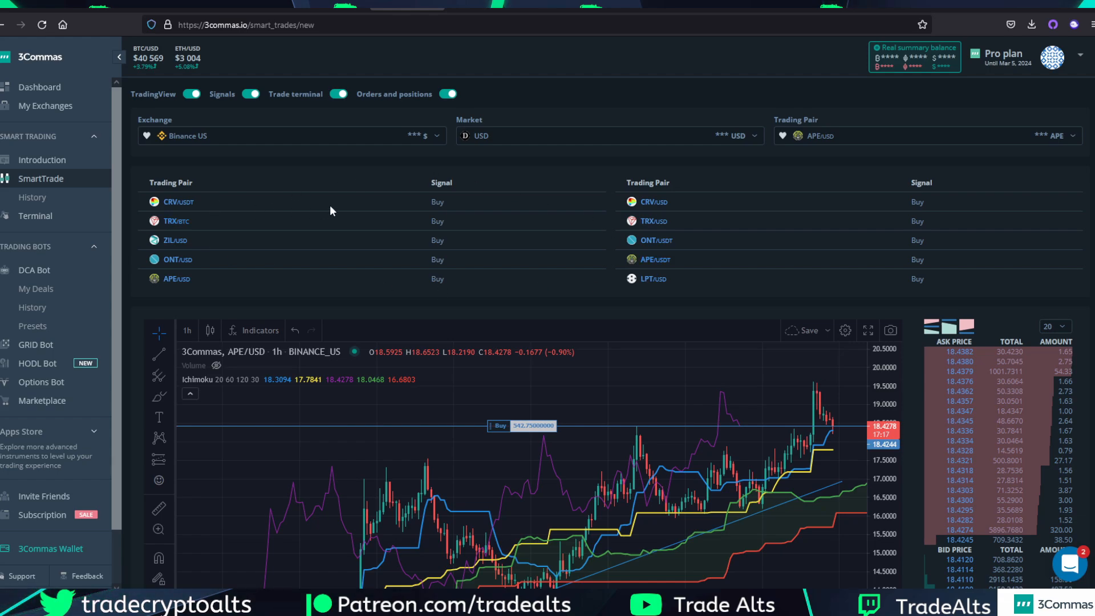
Scroll past the signals so the full APE/USD chart sits above the Smart Trade section.
scroll("down", 3)
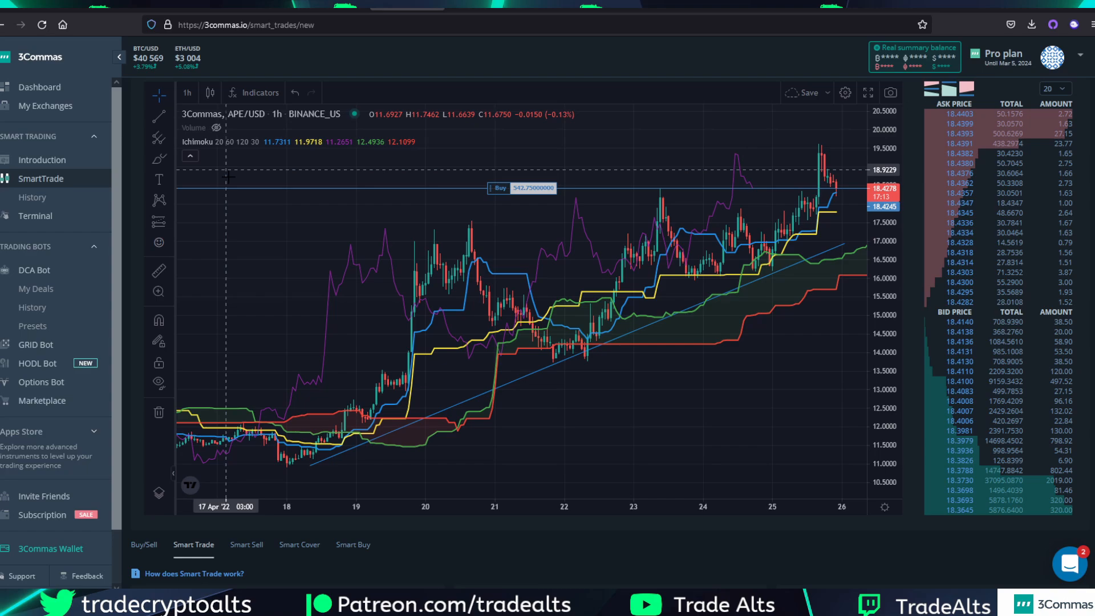
mouse_move(562, 381)
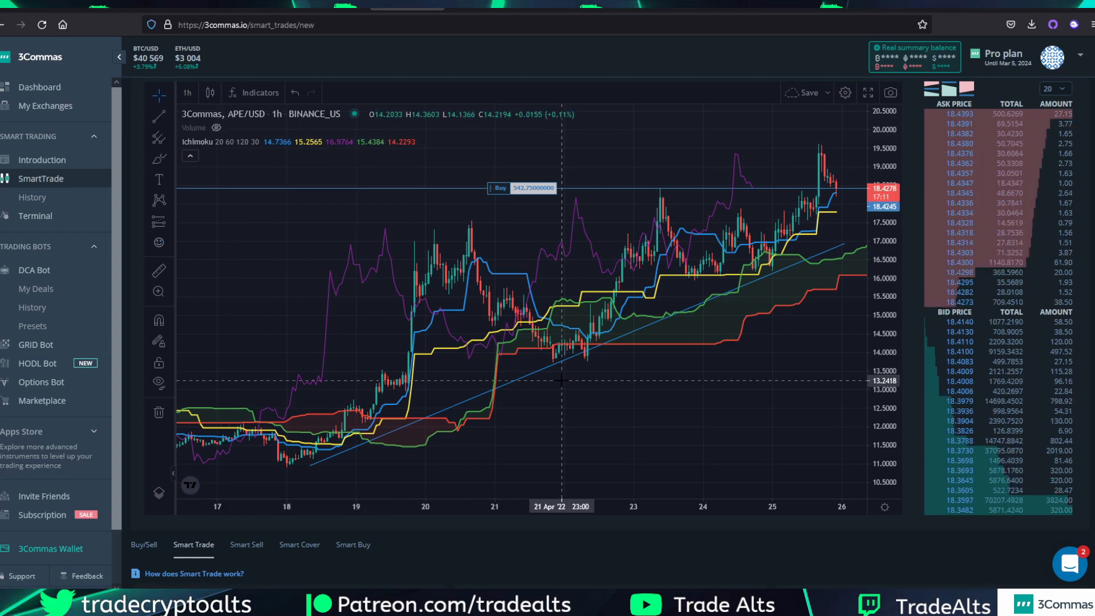
mouse_move(309, 309)
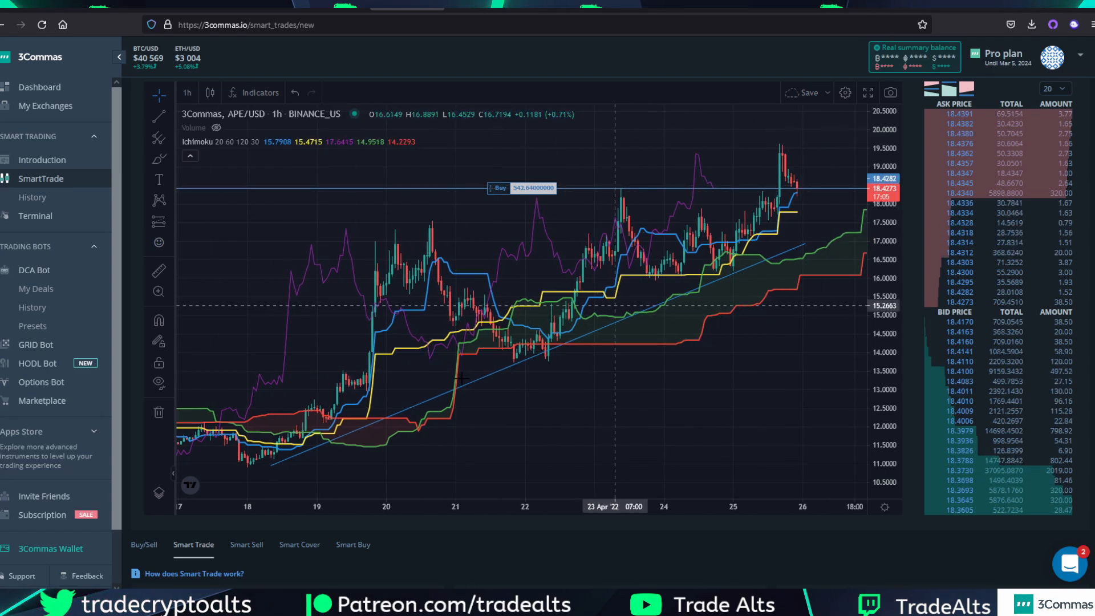
left_click(259, 92)
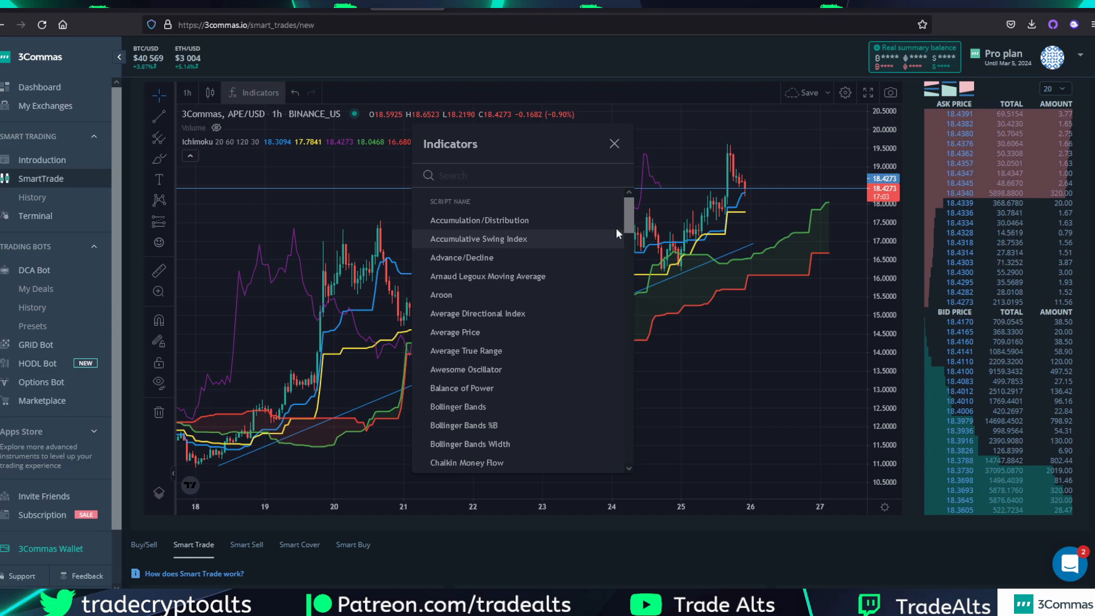
scroll("down", 3)
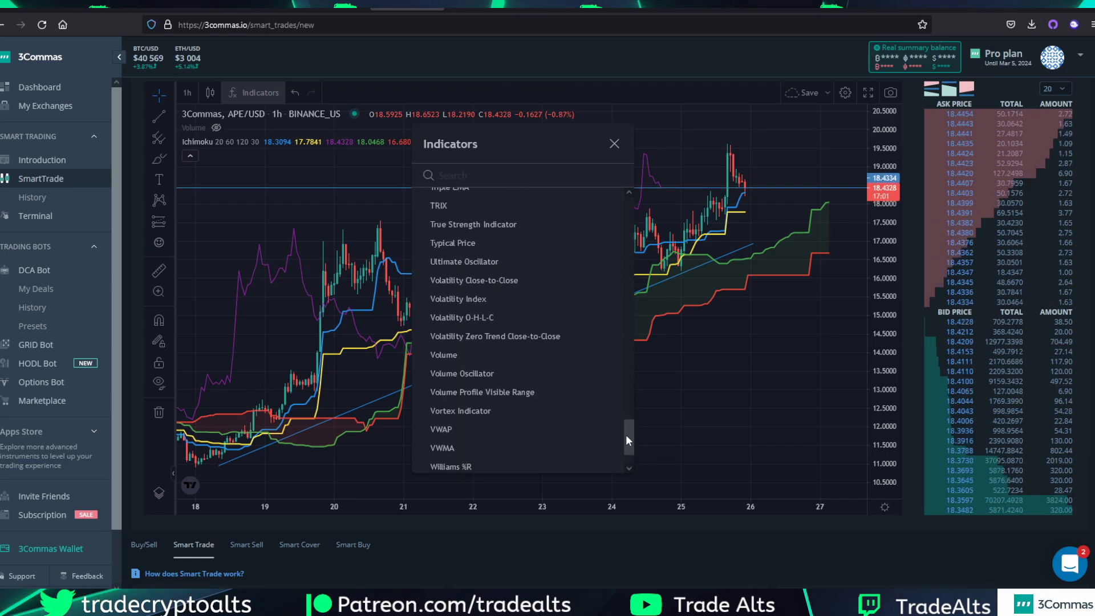
scroll("up", 3)
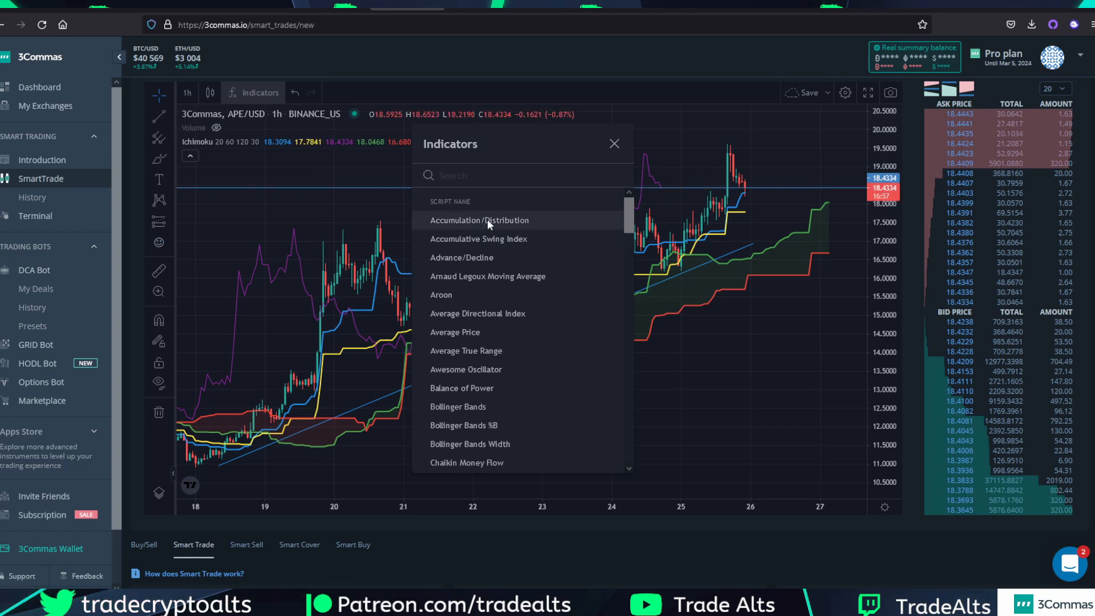
left_click(480, 220)
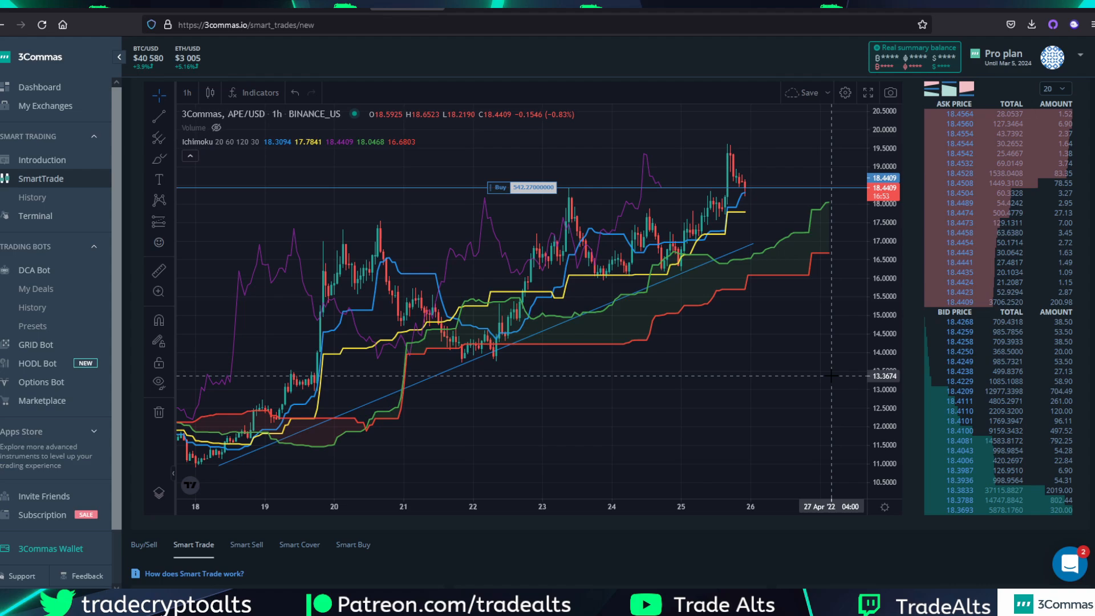
mouse_move(705, 407)
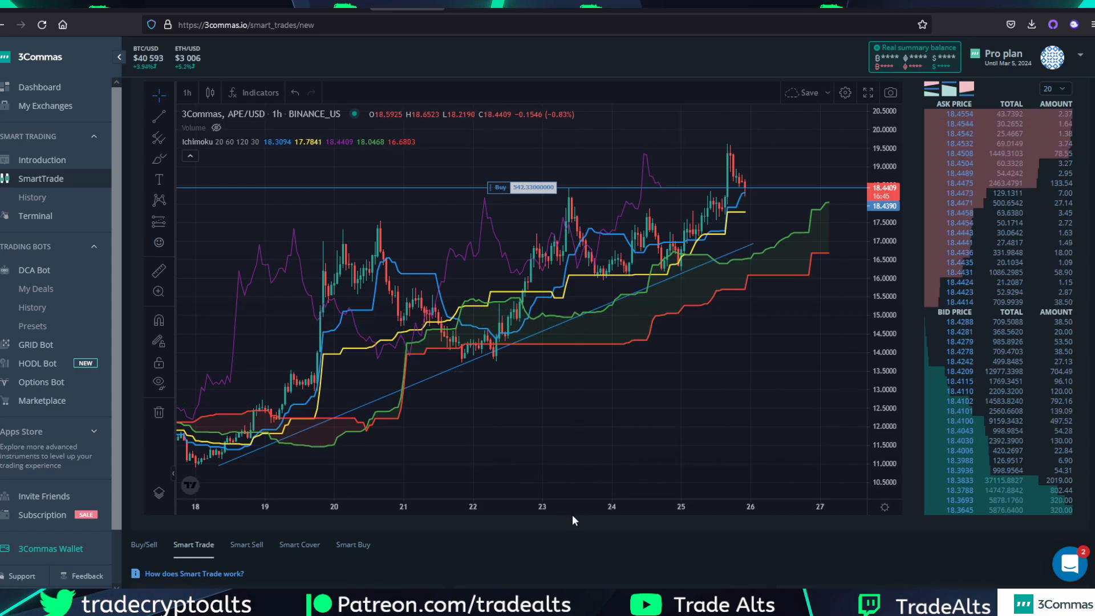
mouse_move(427, 431)
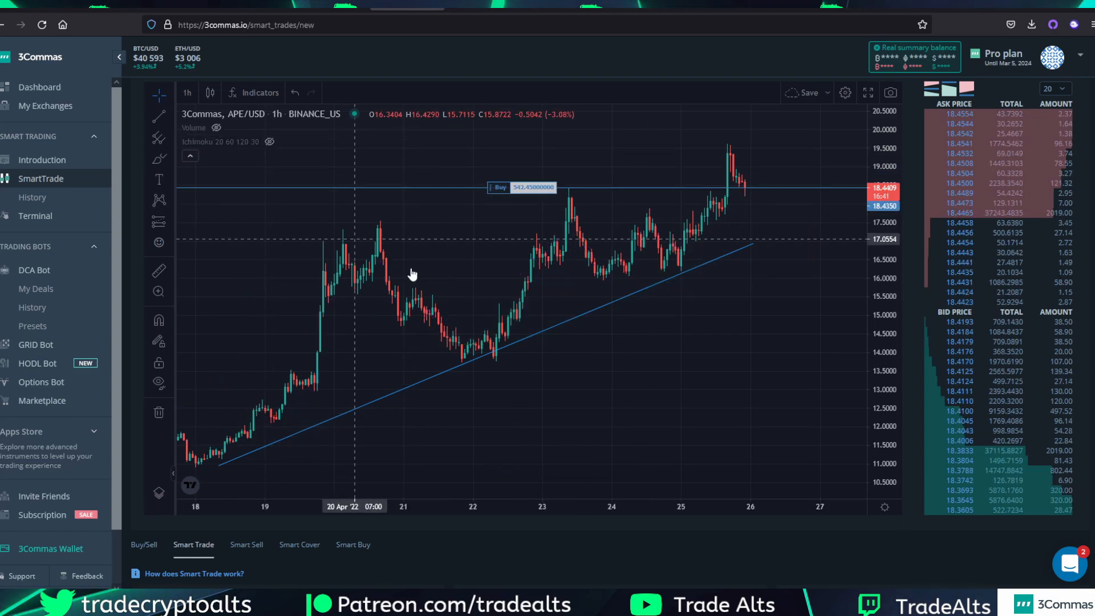
Hide the Ichimoku overlay, leaving candles, the trend line and the buy line on the APE/USD chart.
left_click(562, 328)
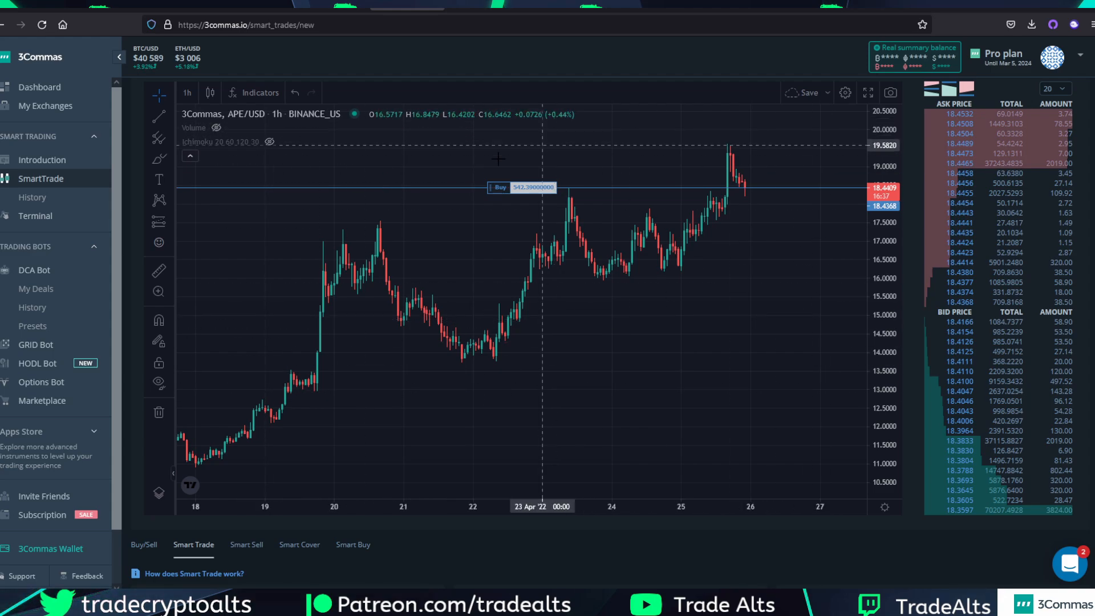
mouse_move(711, 396)
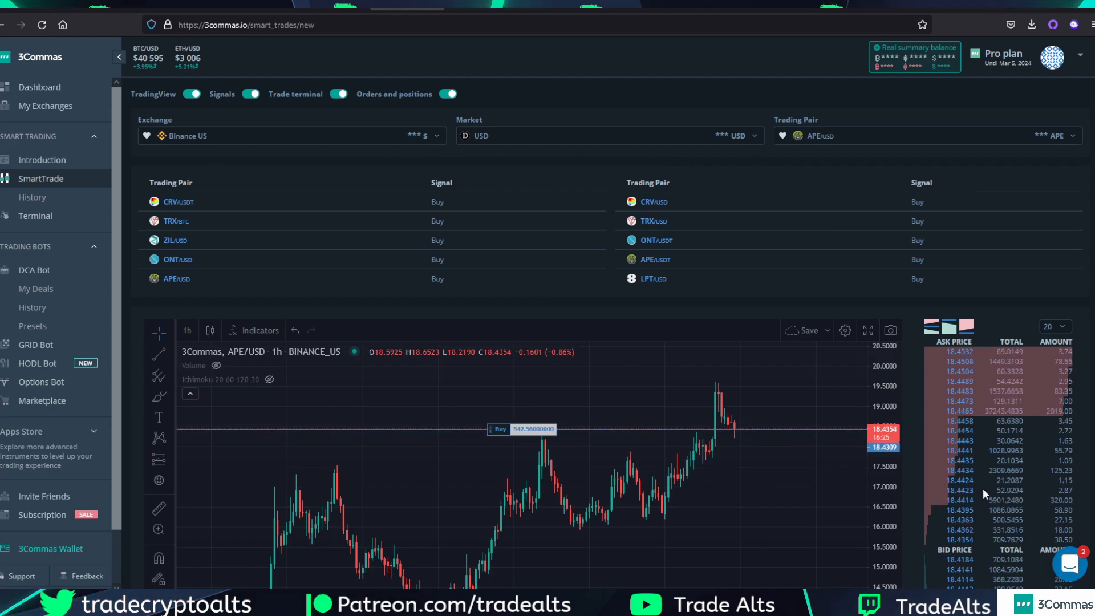
Scroll down to the Smart Trade form showing 542.53 APE units at Market price.
scroll("down", 3)
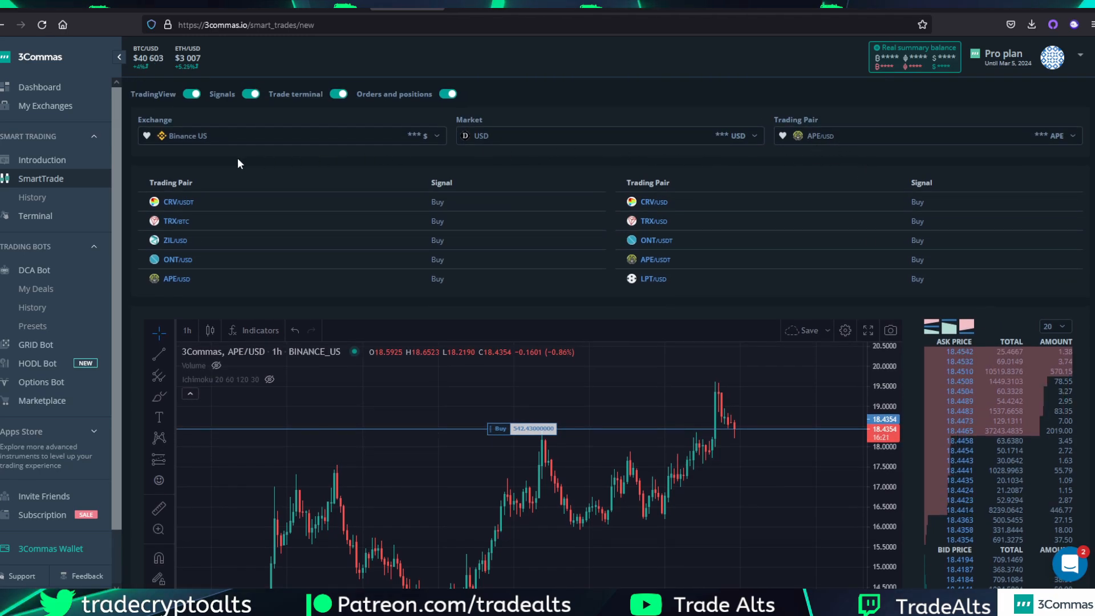
scroll("down", 3)
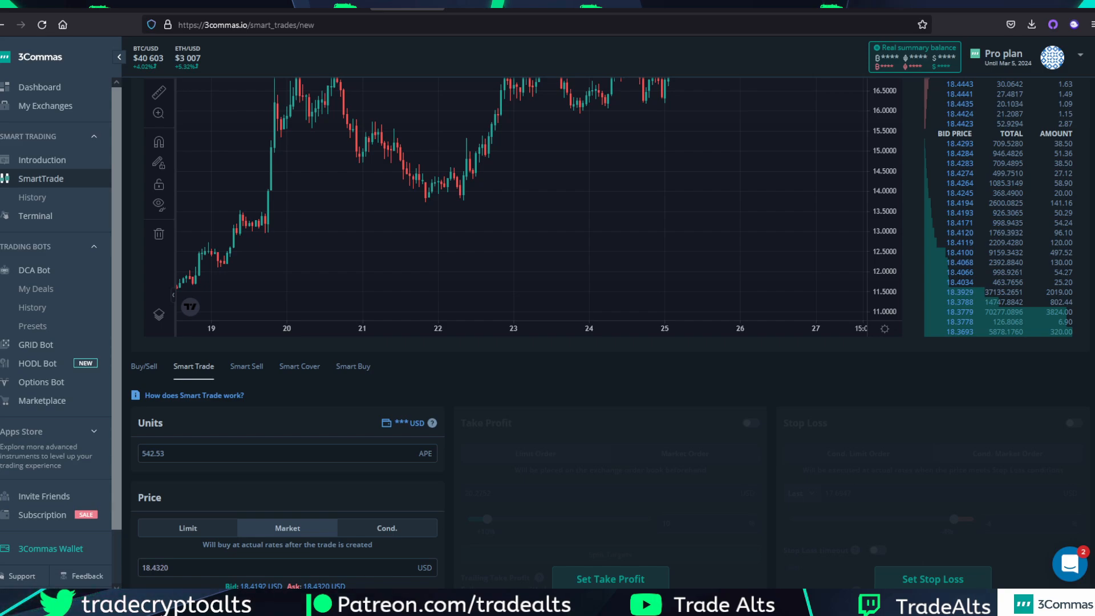
Switch to the plain Buy/Sell order form for APE with its market prices and open orders.
scroll("down", 3)
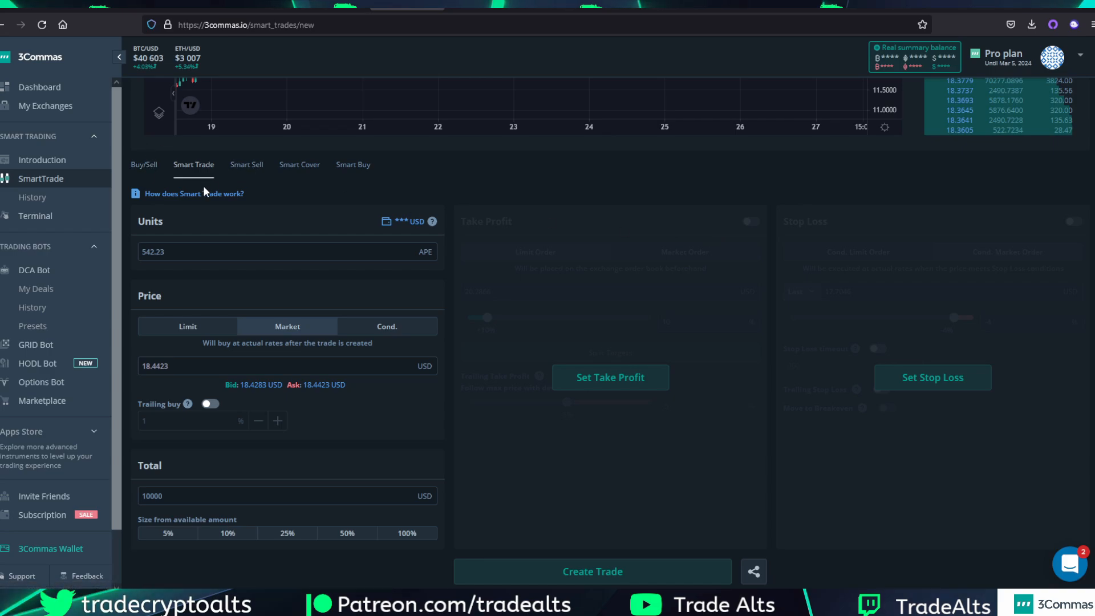
mouse_move(753, 309)
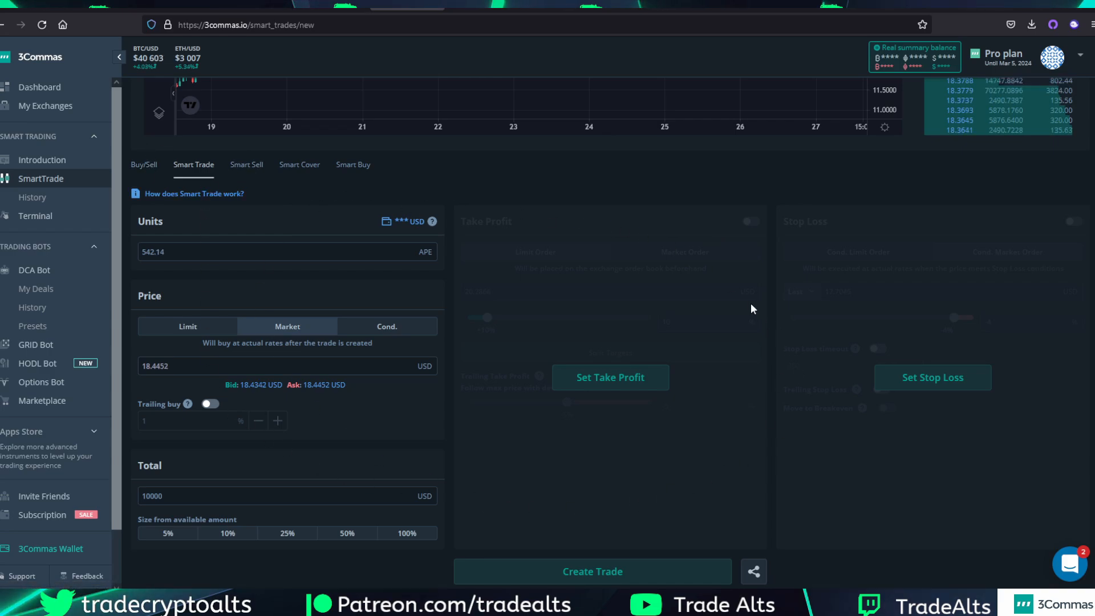
mouse_move(472, 217)
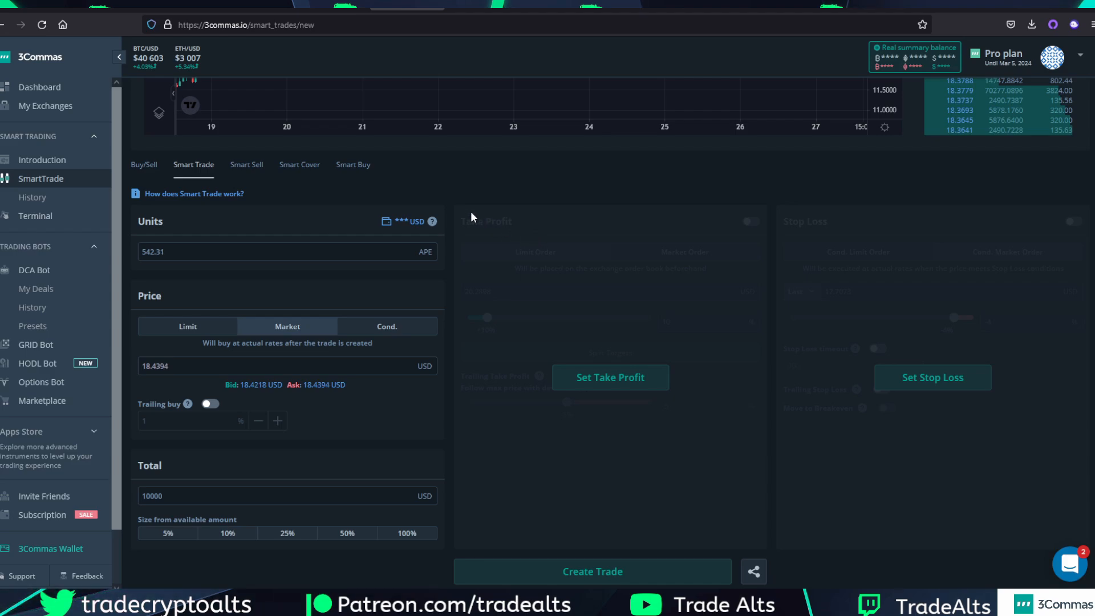
left_click(143, 164)
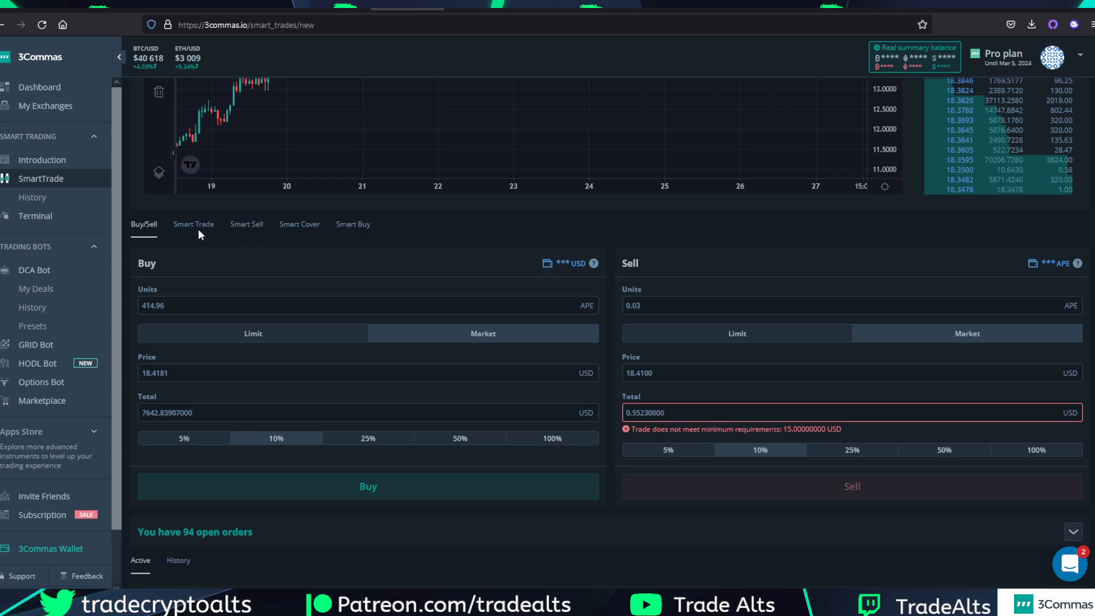
Return to the Smart Trade form showing 542.95 APE at market price for 10000 USD.
left_click(194, 224)
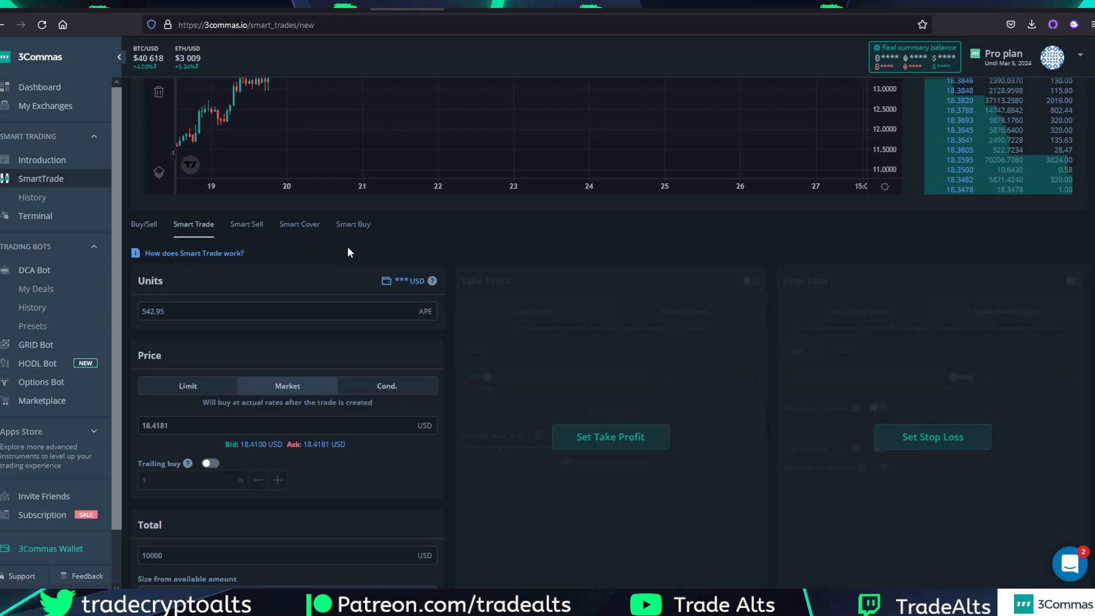
scroll("down", 3)
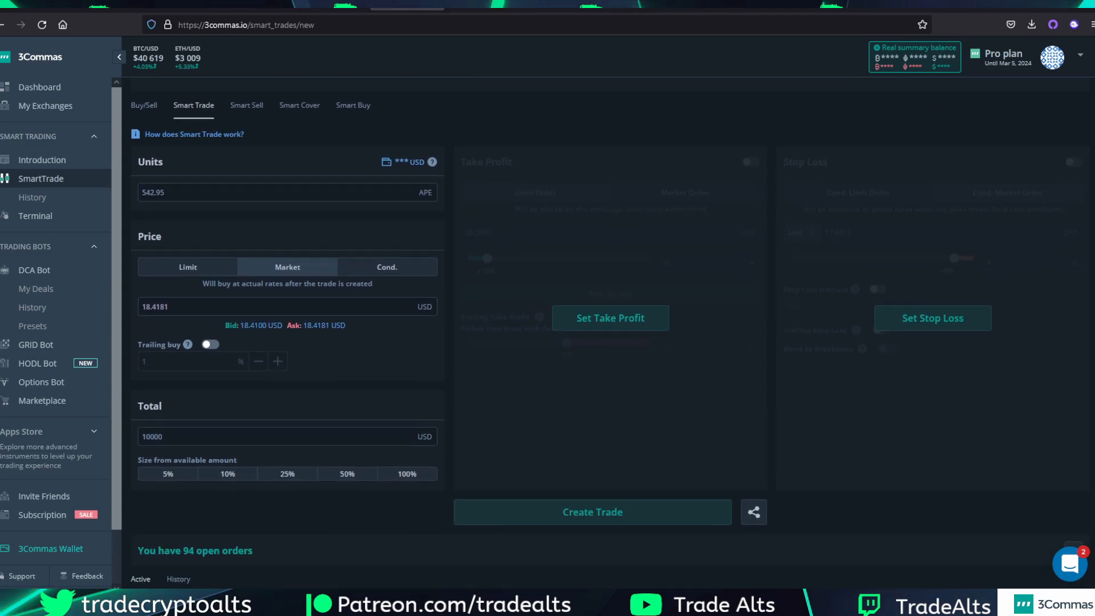
mouse_move(363, 226)
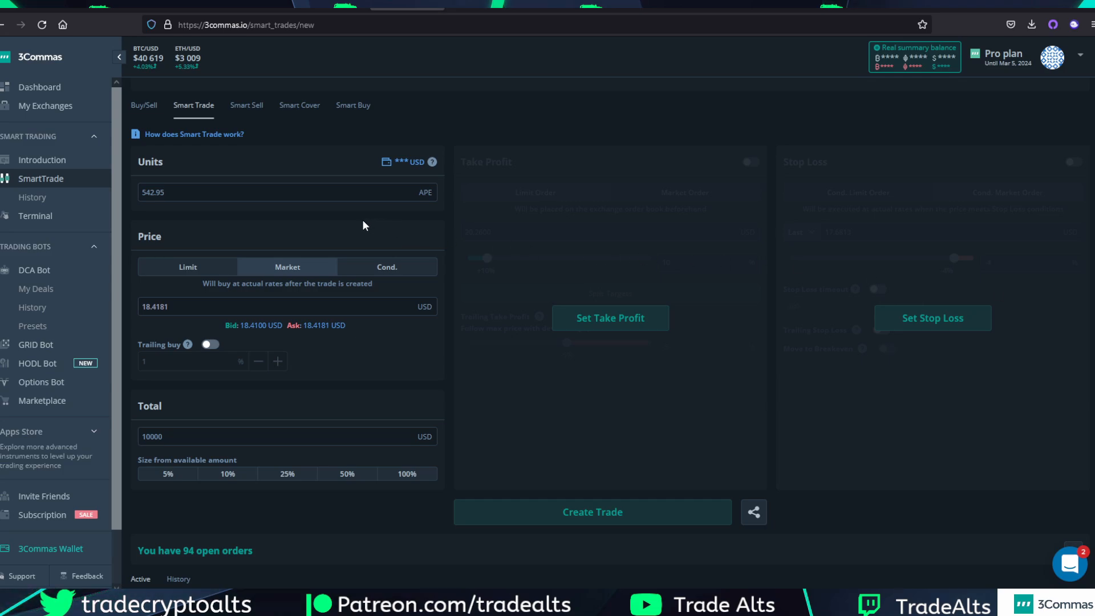
mouse_move(447, 350)
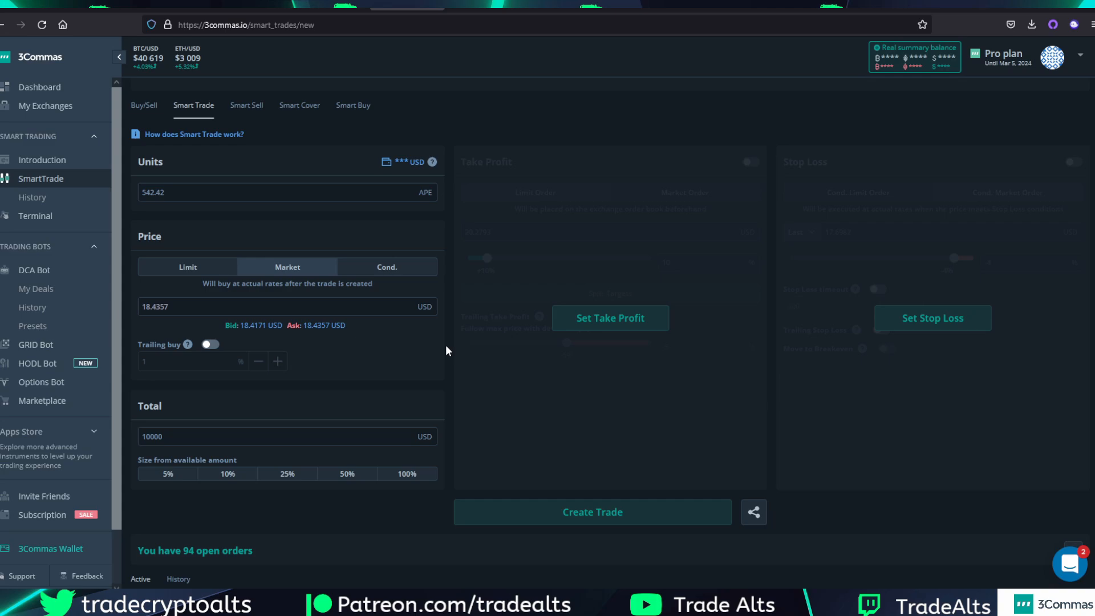
mouse_move(228, 186)
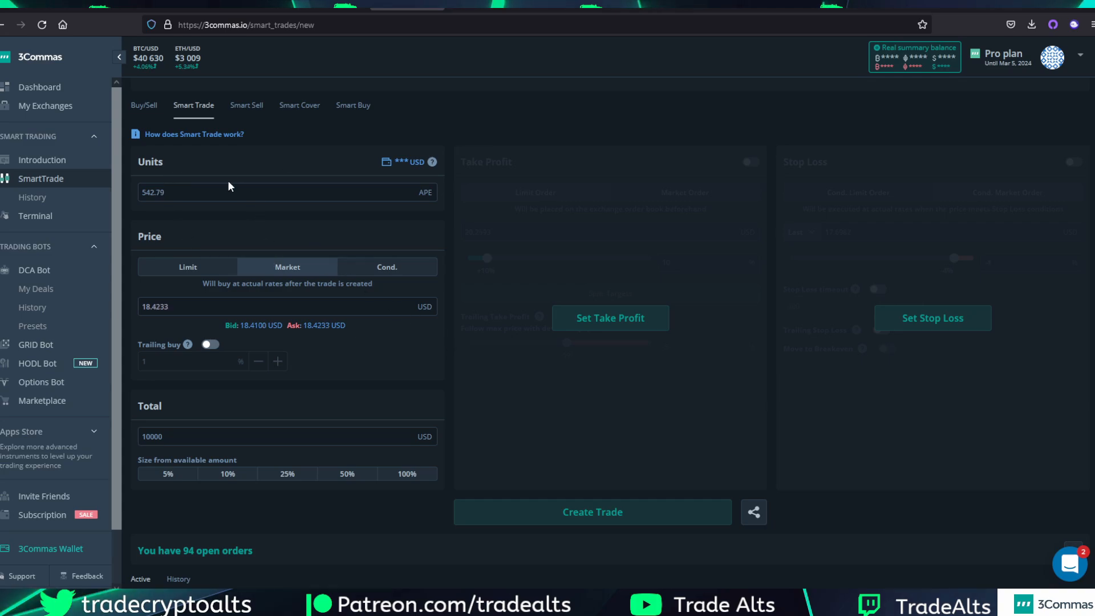
mouse_move(395, 359)
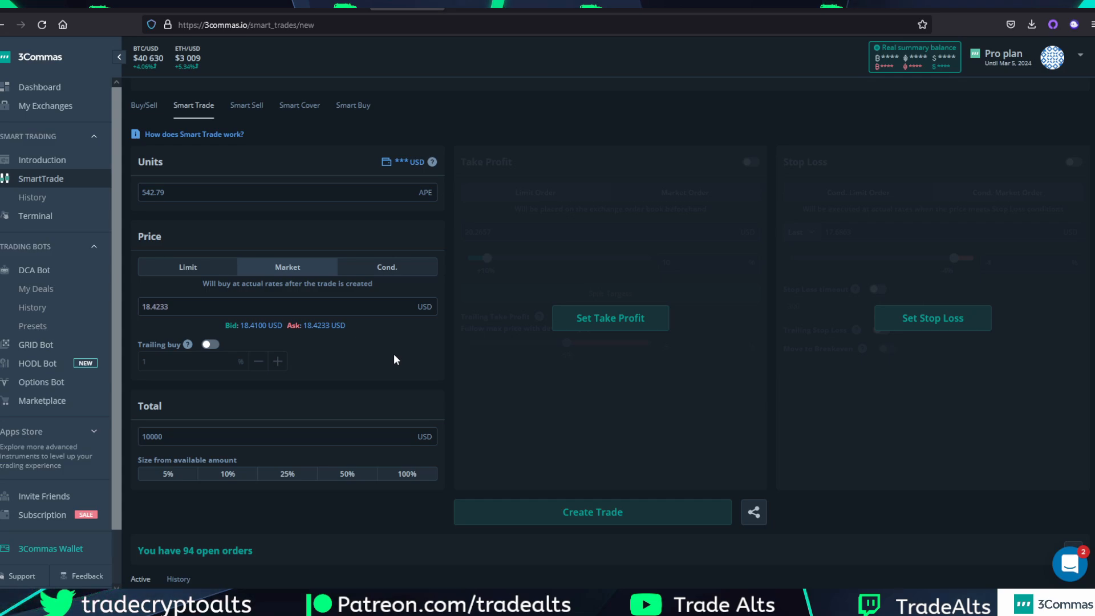
mouse_move(381, 212)
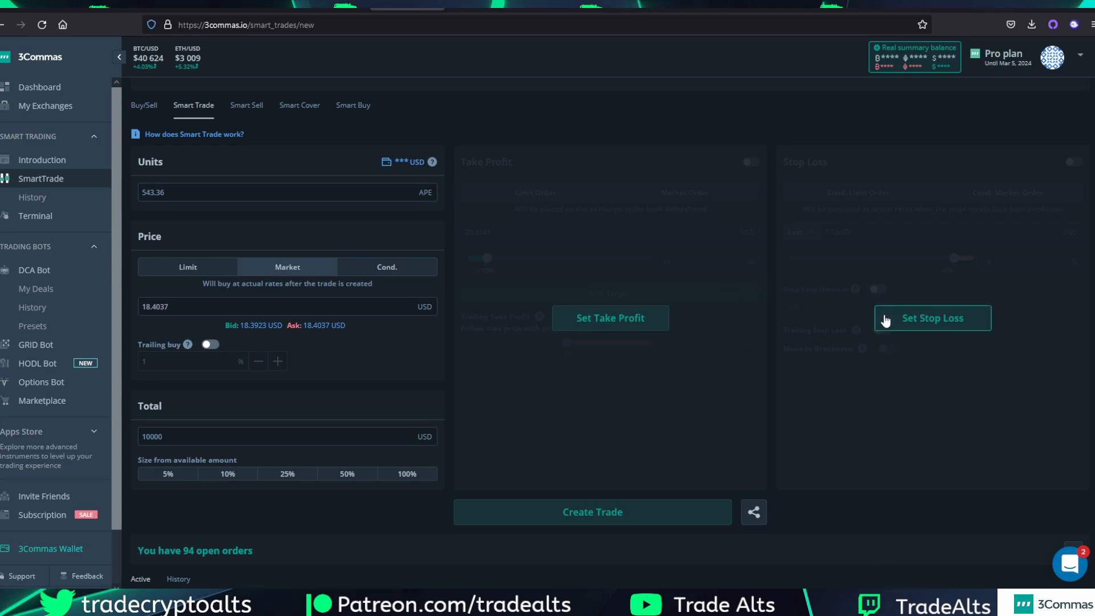
mouse_move(681, 313)
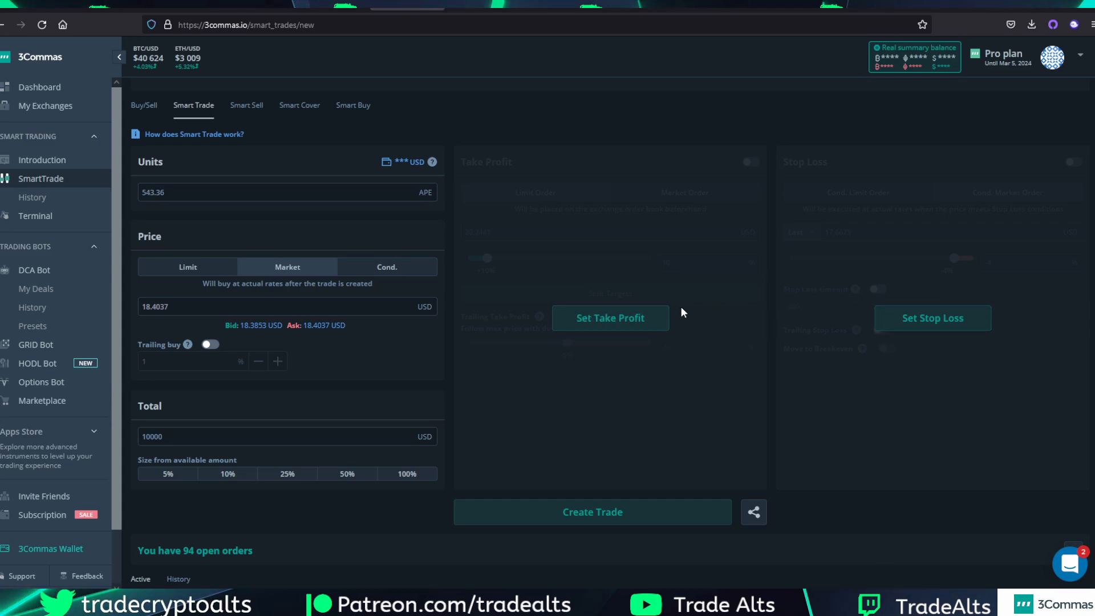
mouse_move(635, 308)
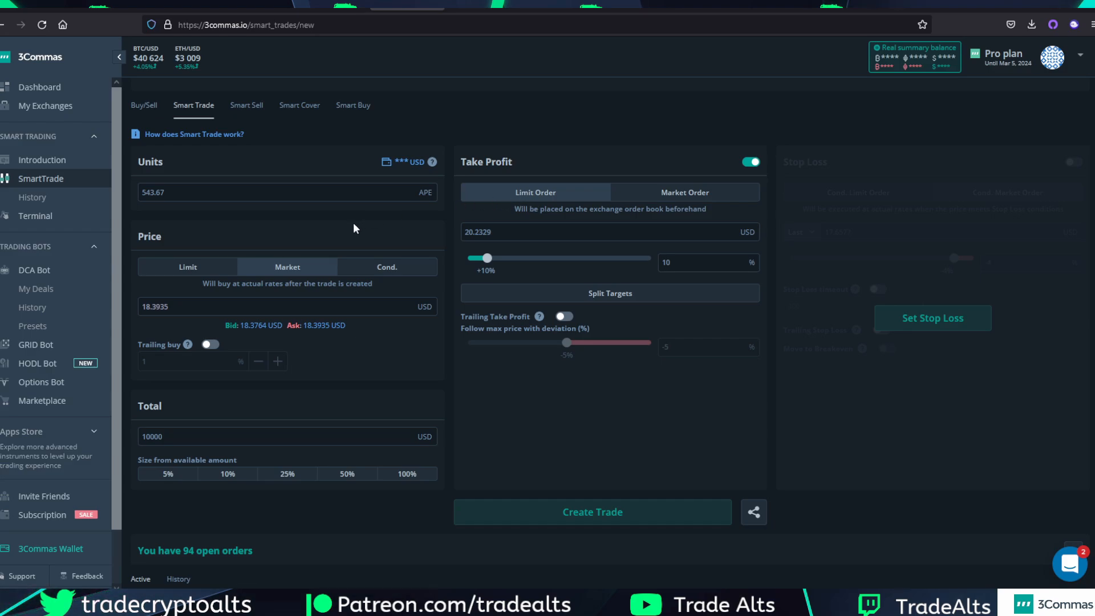
Make the buy a 17.00 USD limit order for 588.23 APE, take profit recalculating to 18.70.
left_click(187, 266)
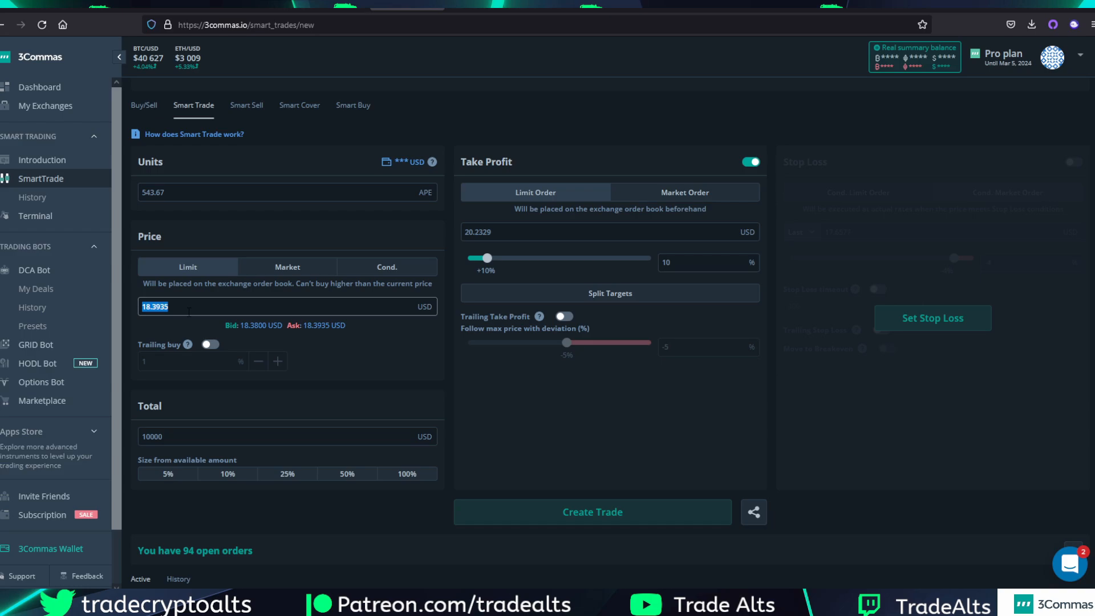
type("17.00")
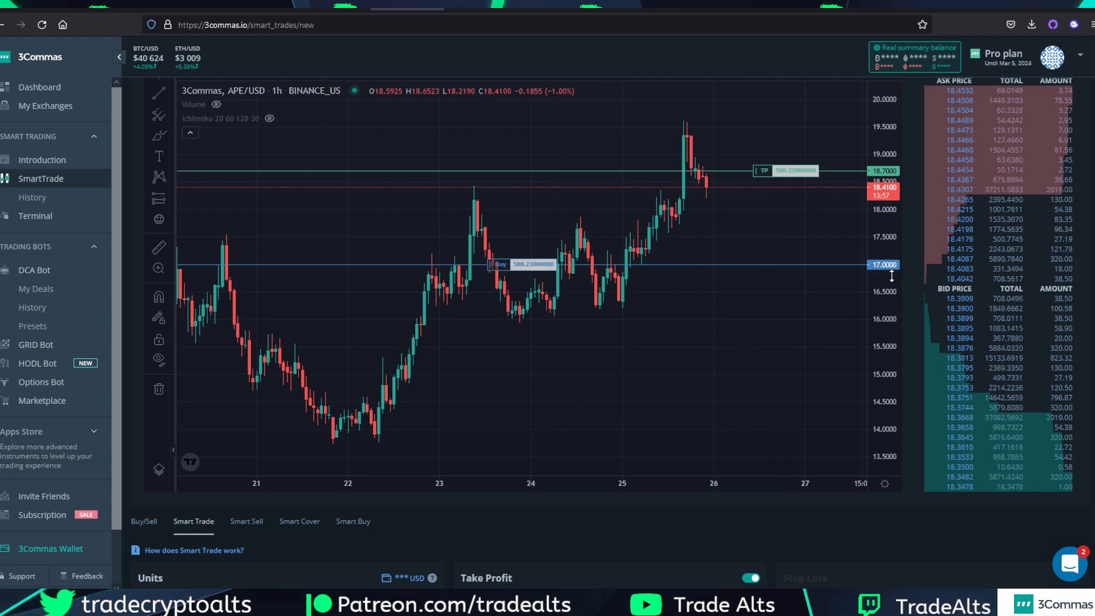
mouse_move(639, 278)
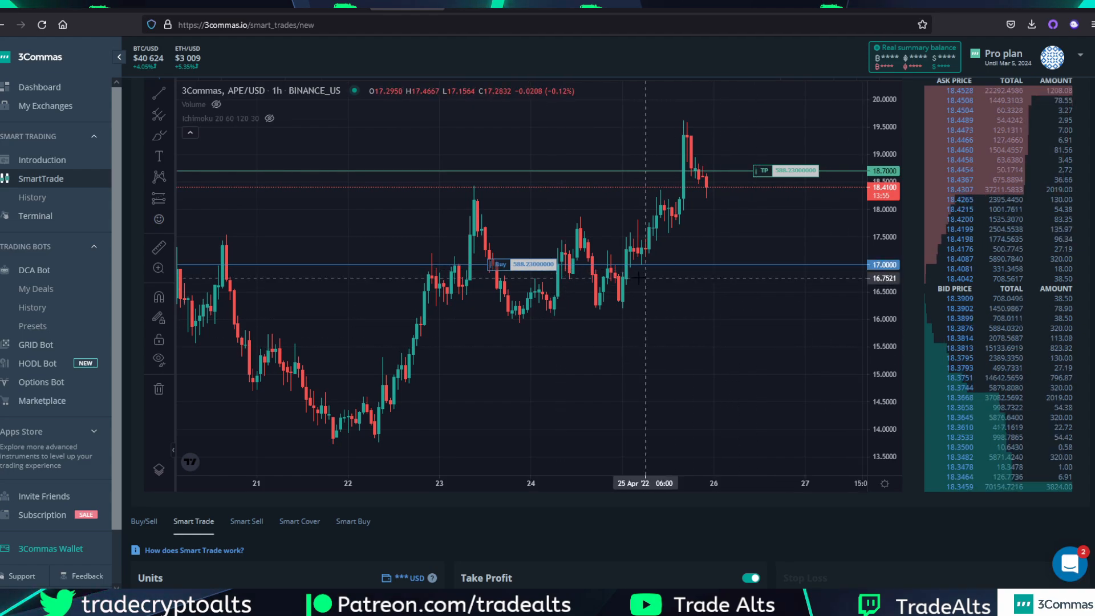
scroll("down", 3)
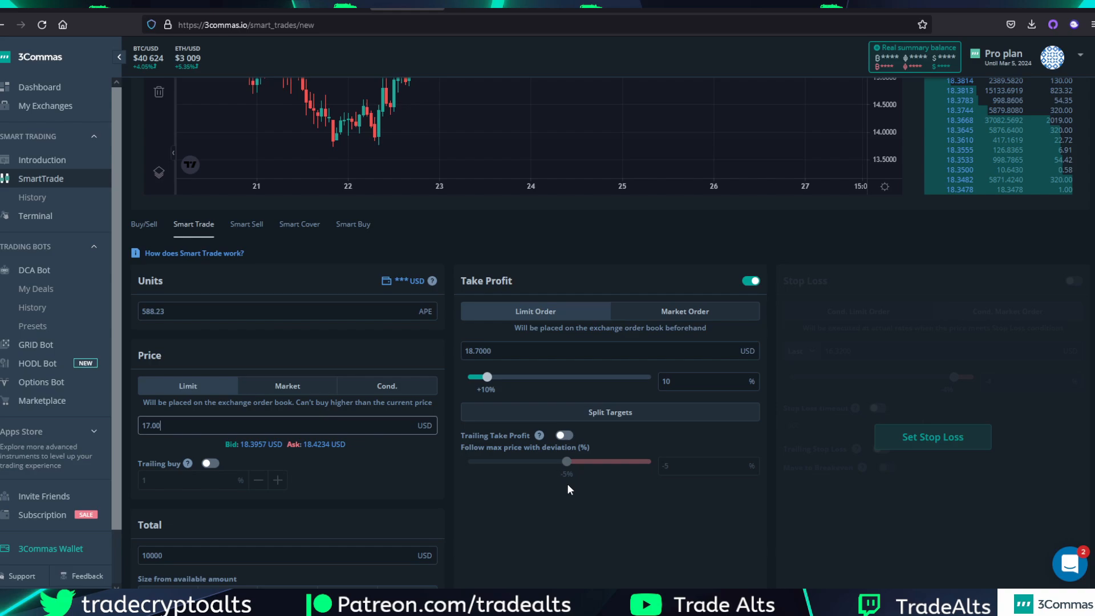
scroll("down", 3)
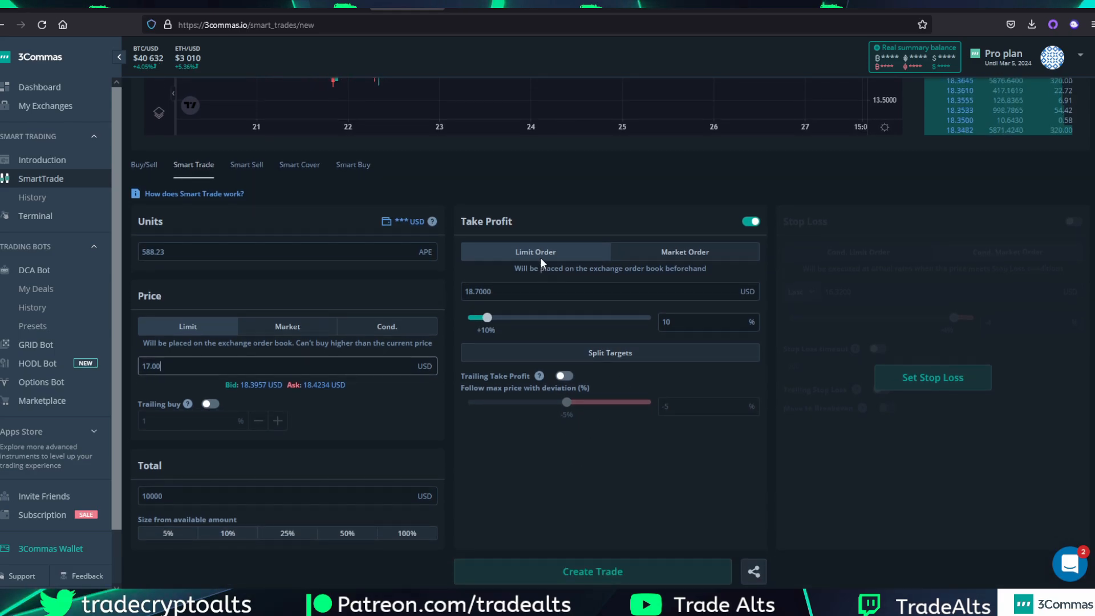
mouse_move(493, 305)
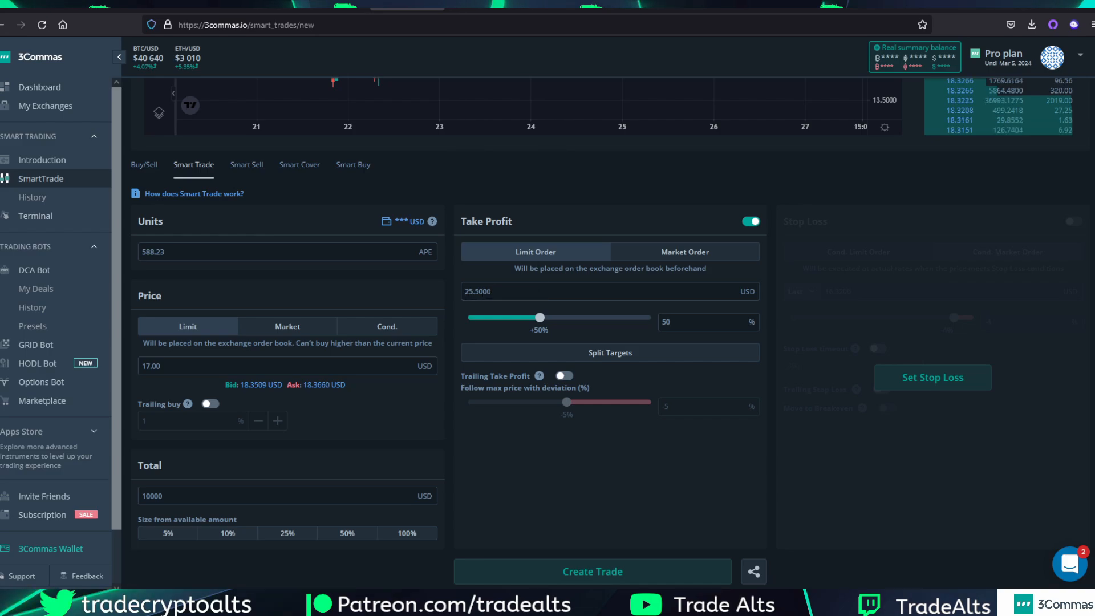
mouse_move(552, 331)
type("20")
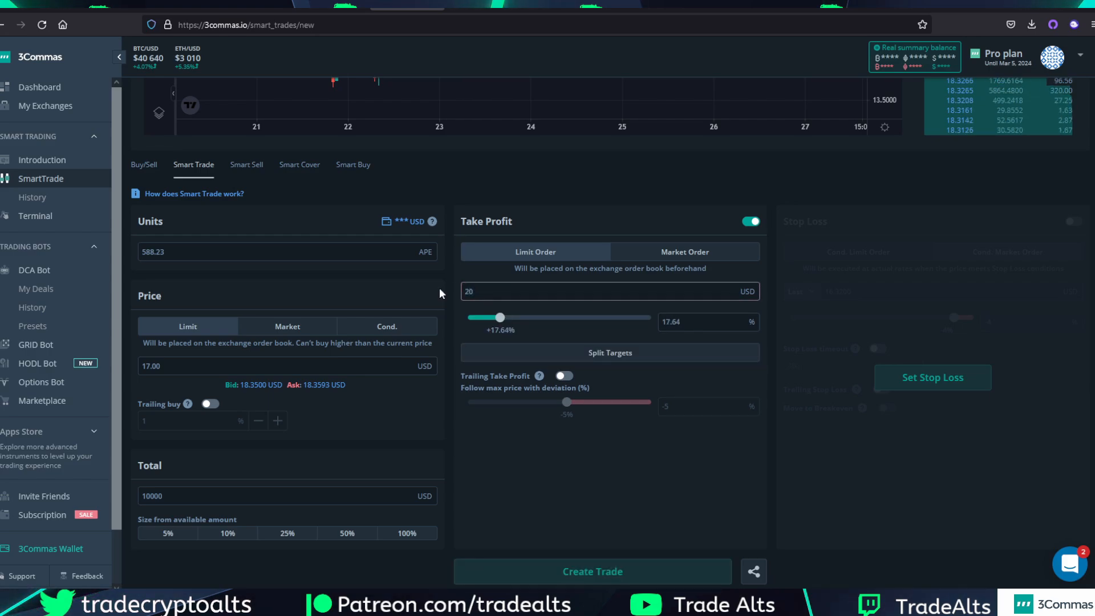
Set the take-profit target price to 20 USD, 17.64% above the 17.00 entry.
left_click(608, 291)
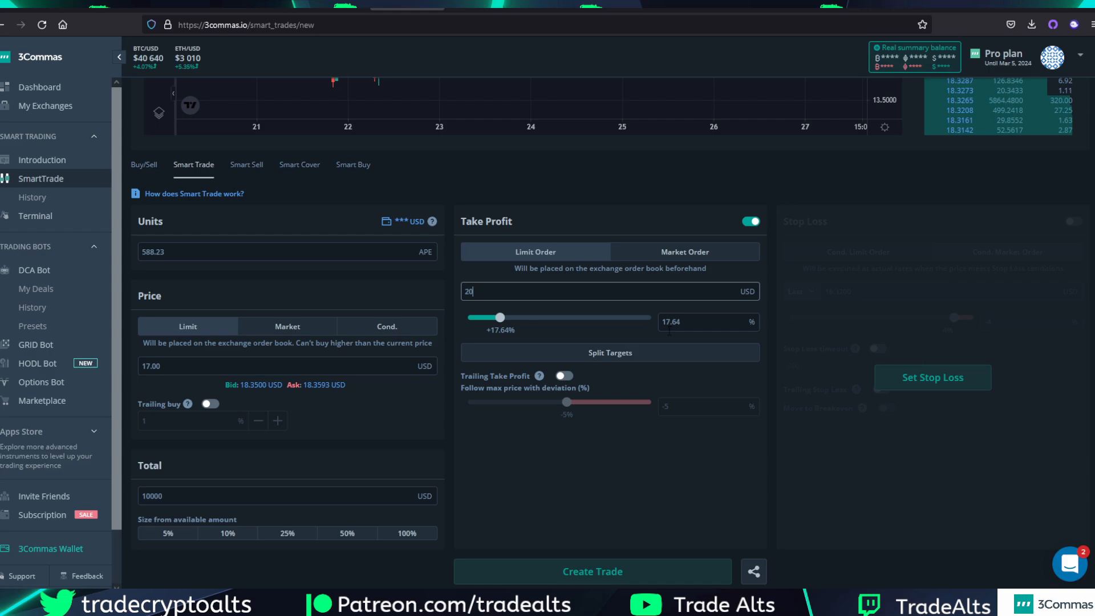
mouse_move(635, 332)
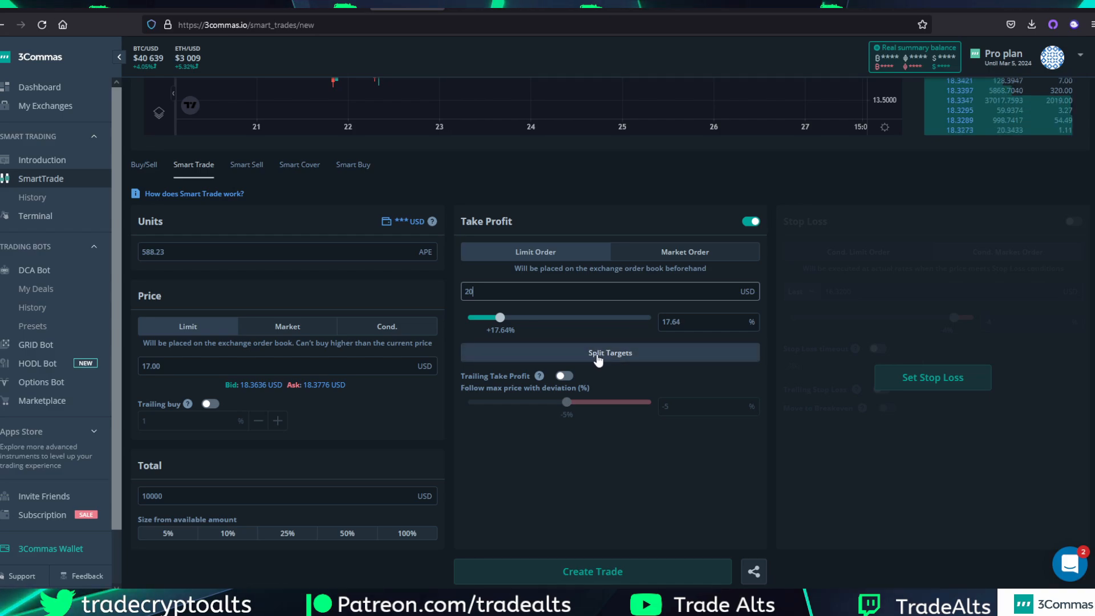
Split take profit into two 50% targets at 20 USD and 25 USD.
left_click(609, 352)
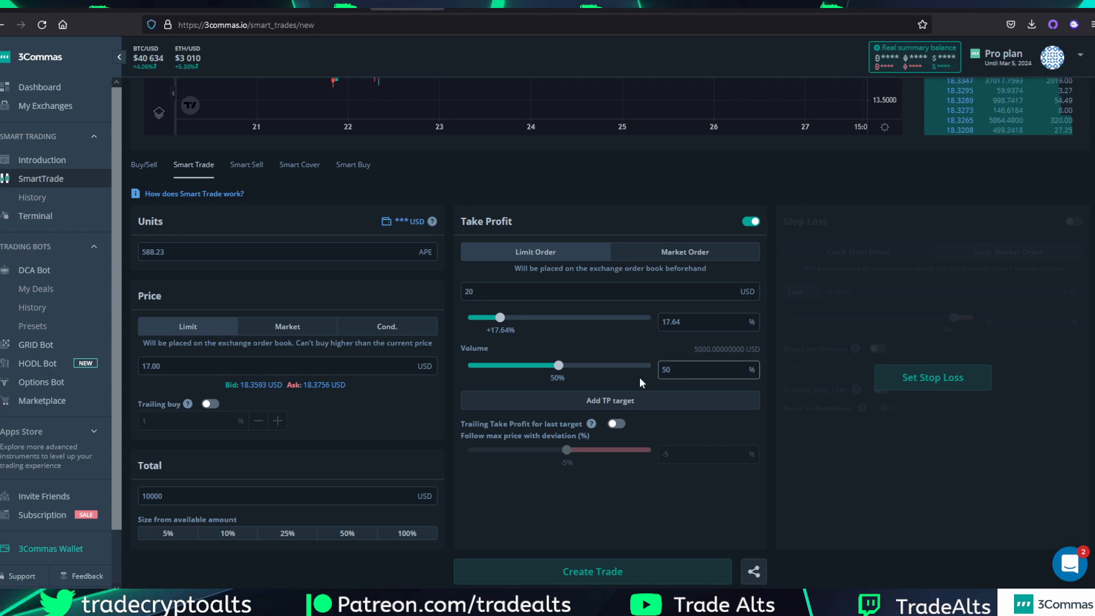
left_click(698, 369)
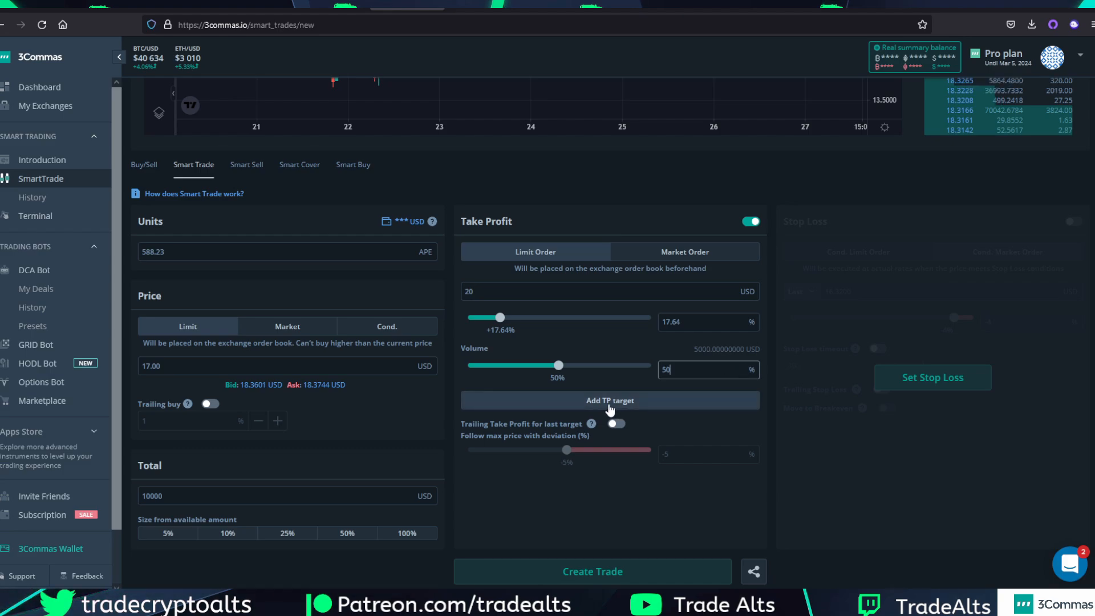
left_click(609, 400)
type("25")
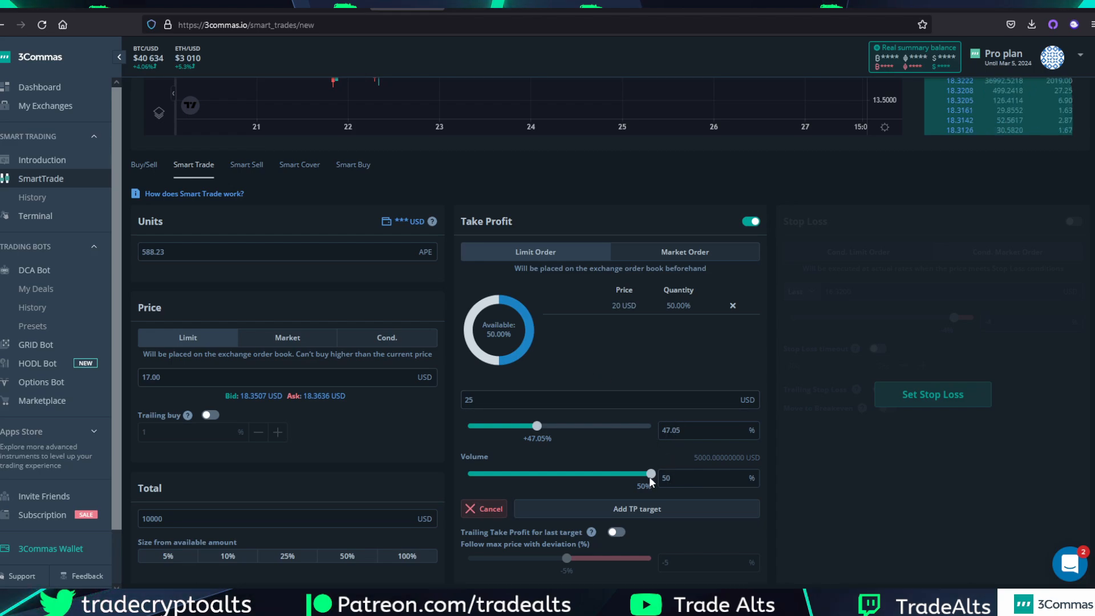
mouse_move(648, 487)
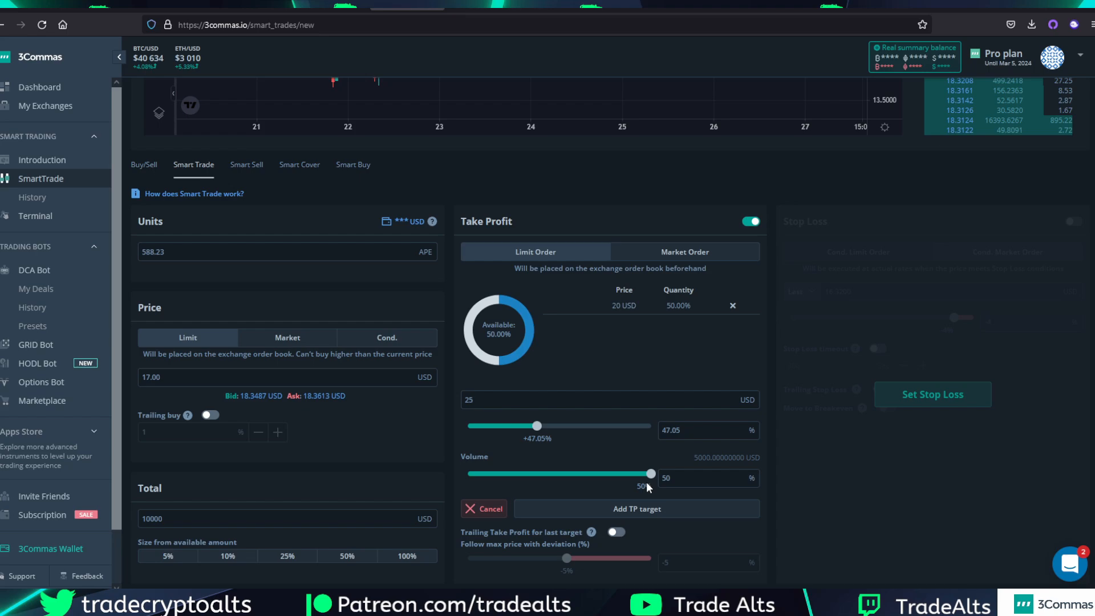
mouse_move(559, 440)
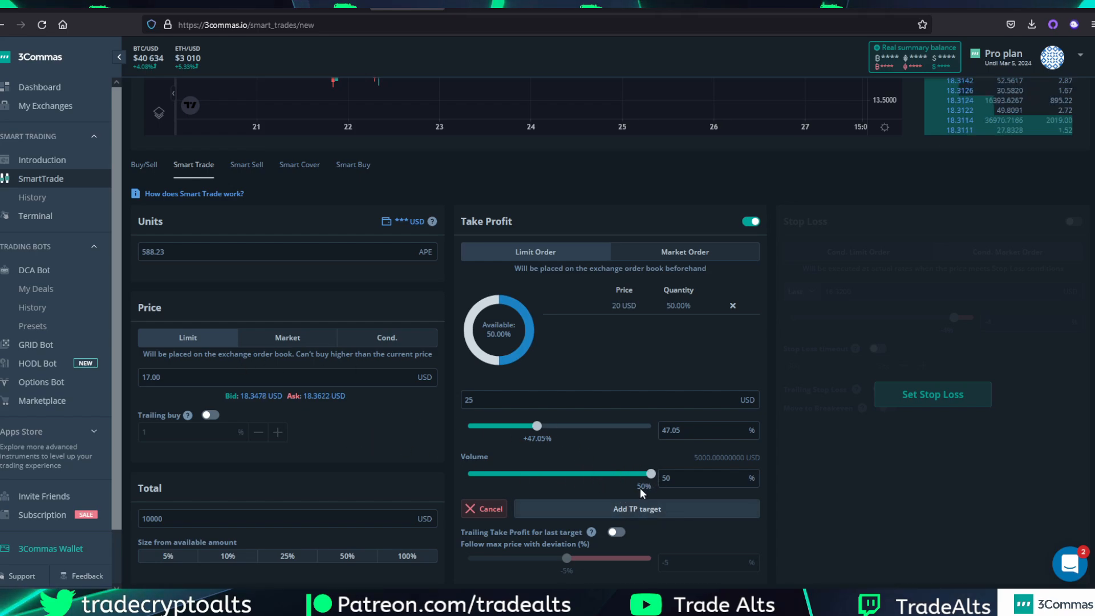
left_click(635, 508)
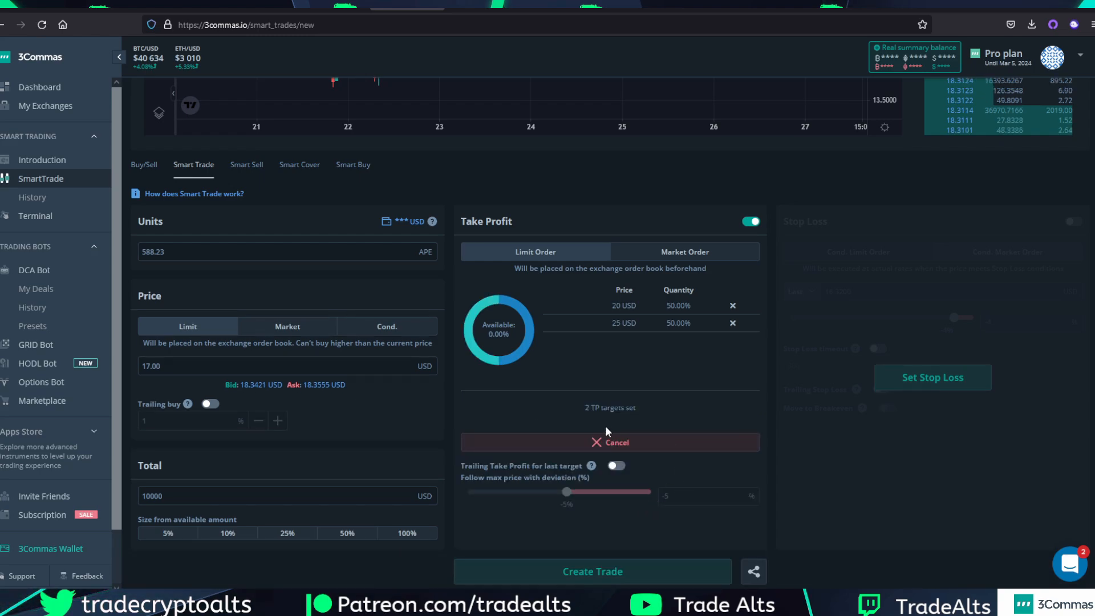
mouse_move(651, 341)
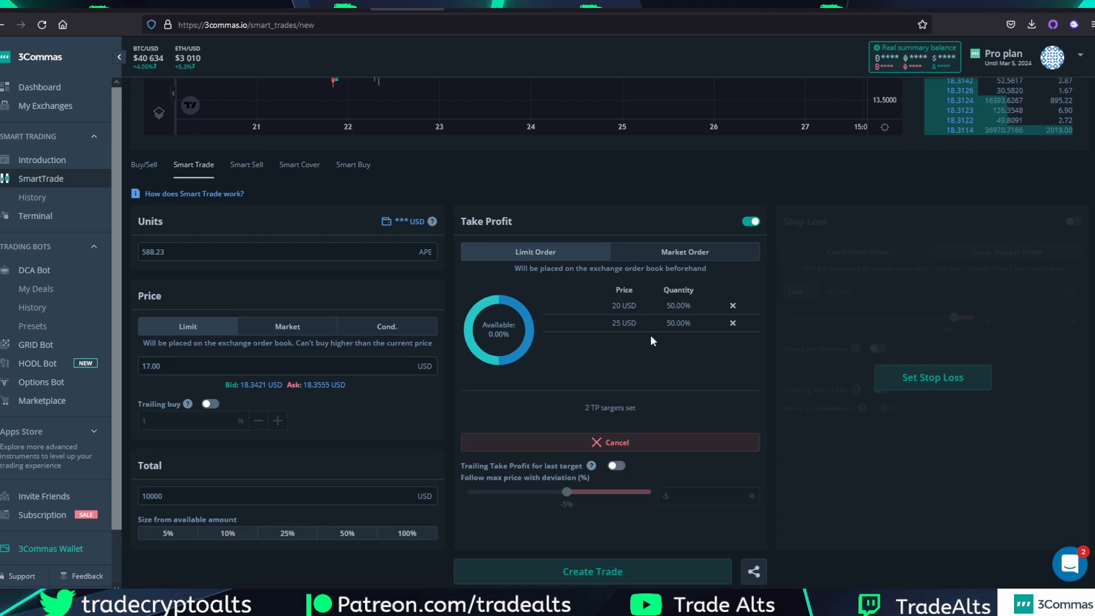
mouse_move(606, 426)
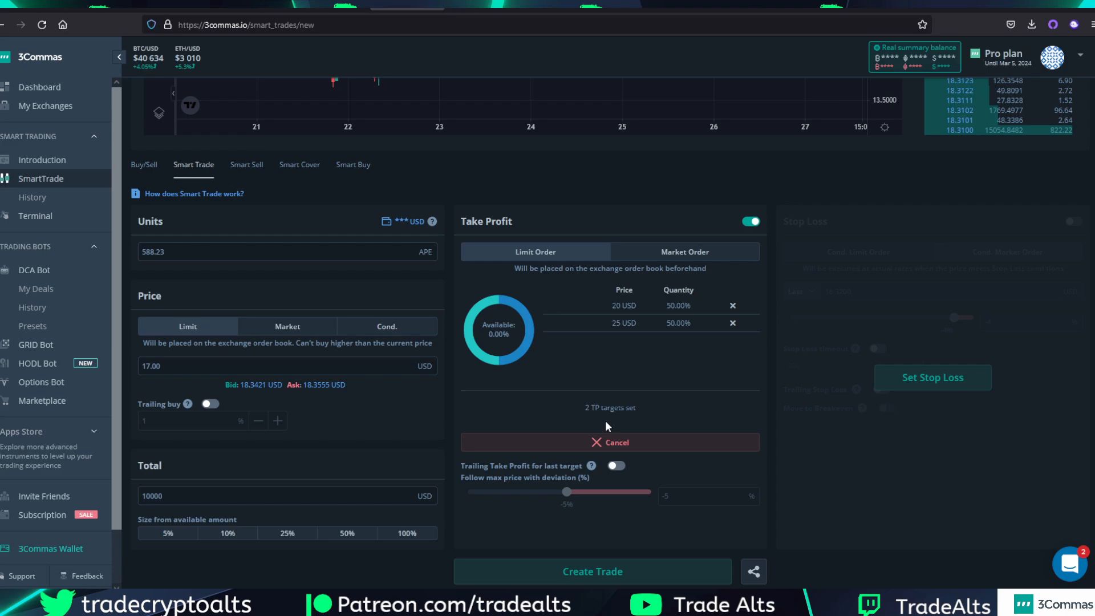
mouse_move(623, 399)
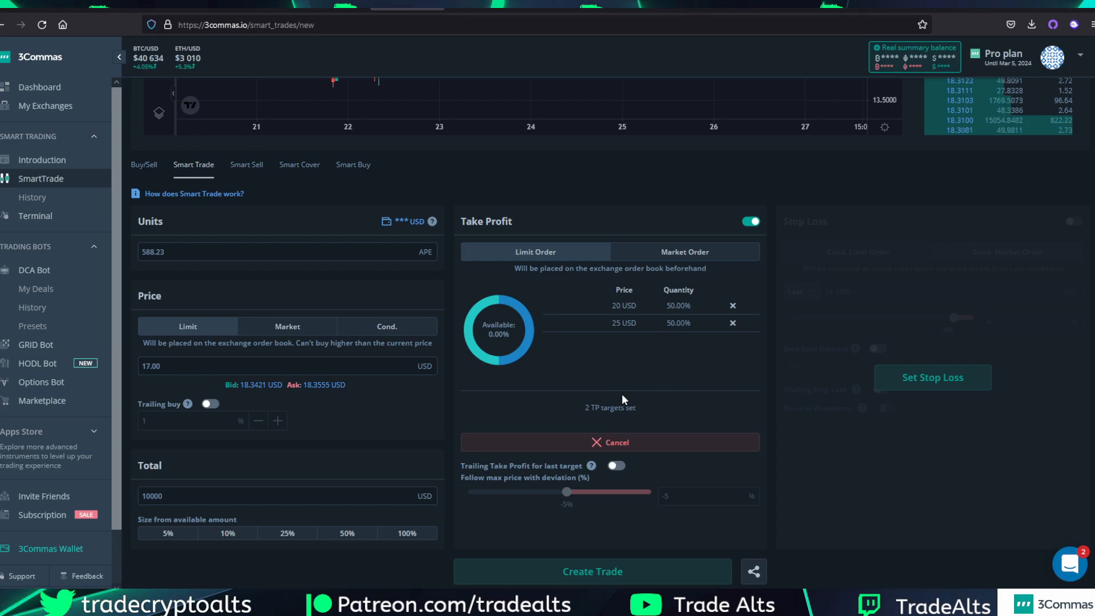
mouse_move(613, 282)
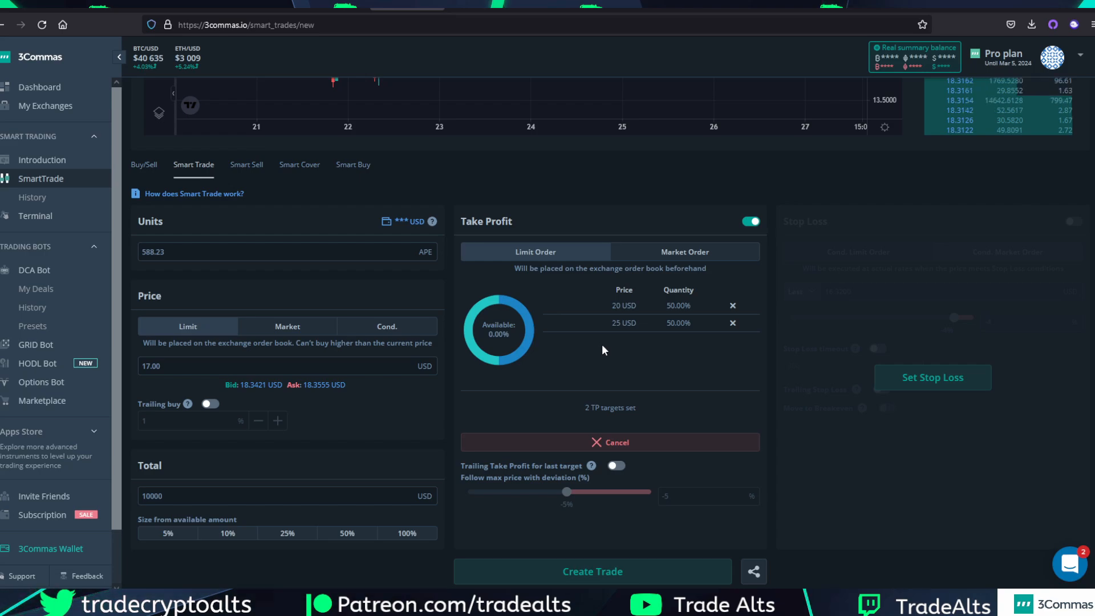
mouse_move(874, 372)
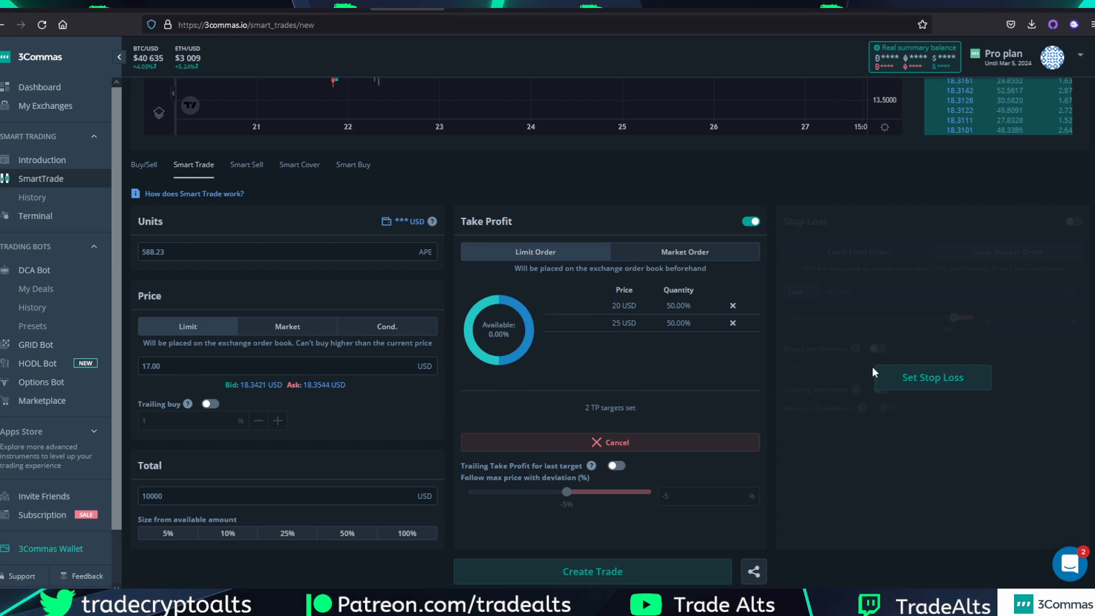
mouse_move(901, 377)
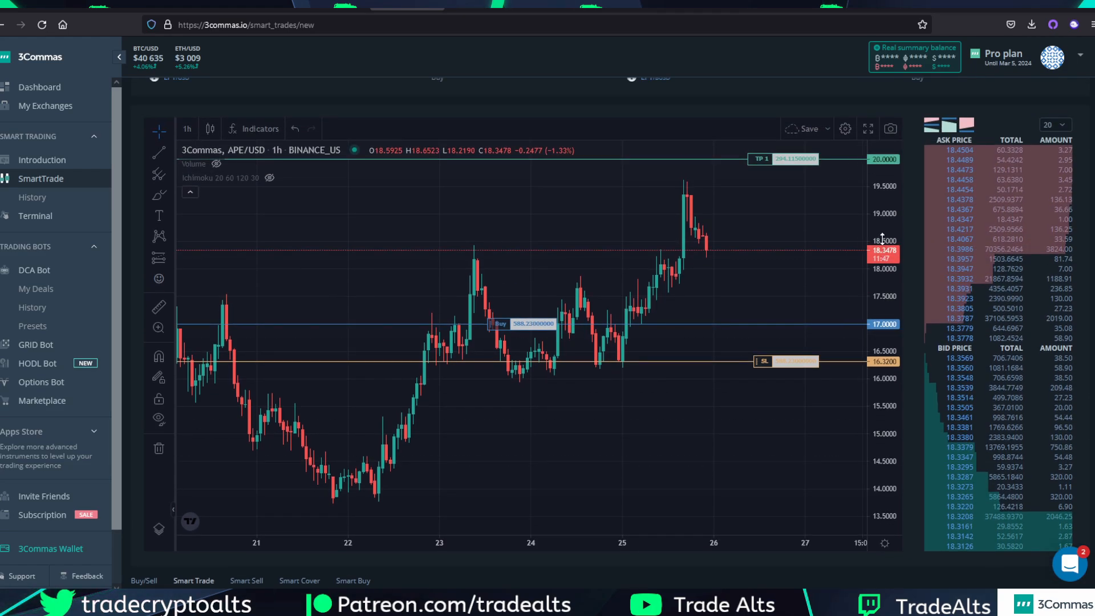
mouse_move(801, 170)
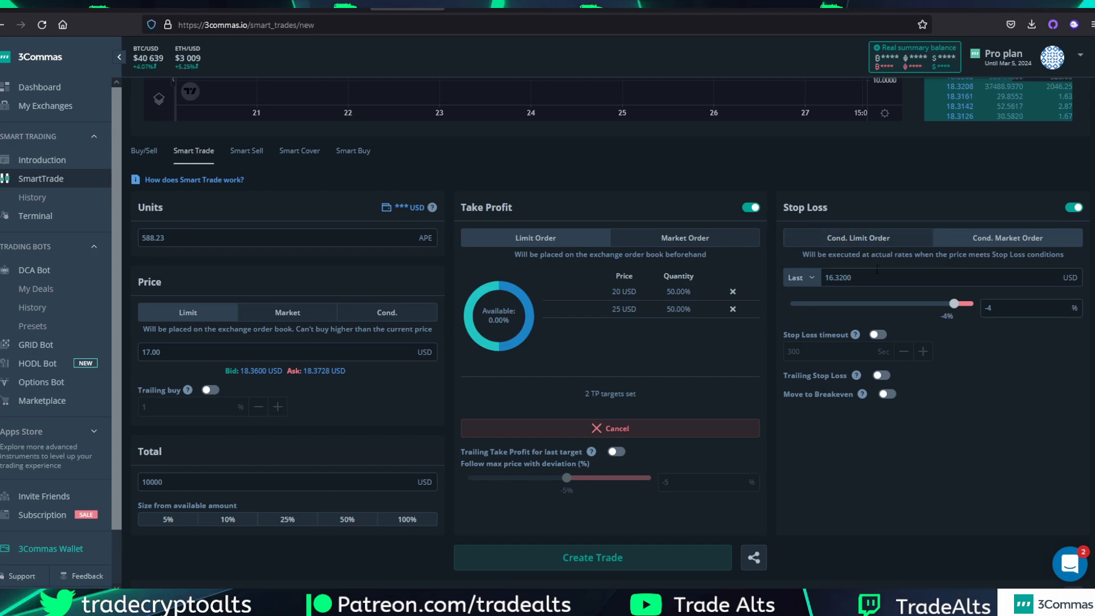
mouse_move(847, 298)
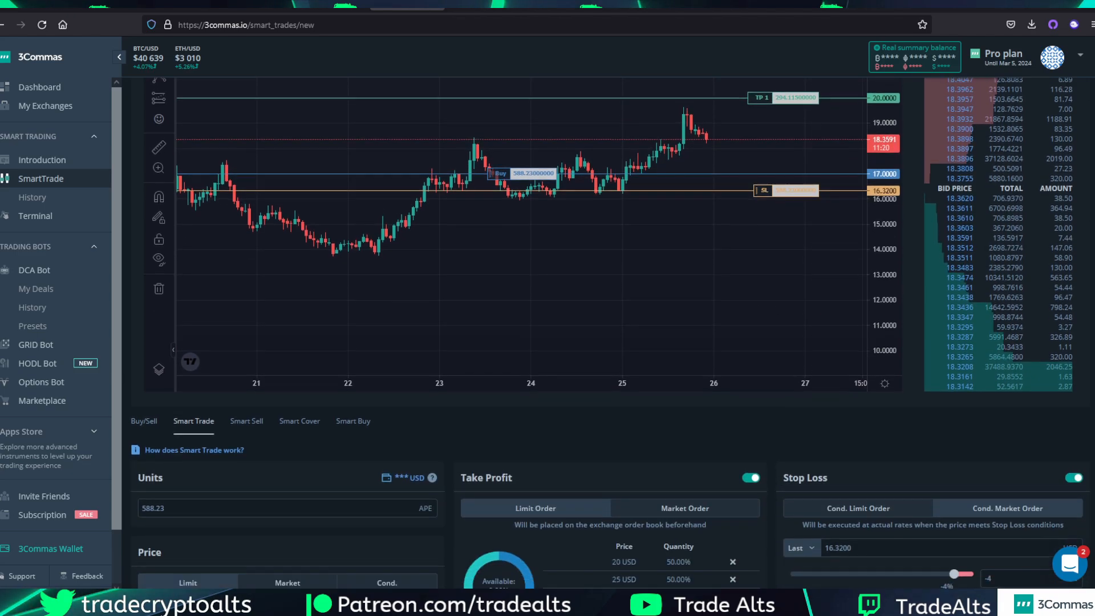
scroll("down", 3)
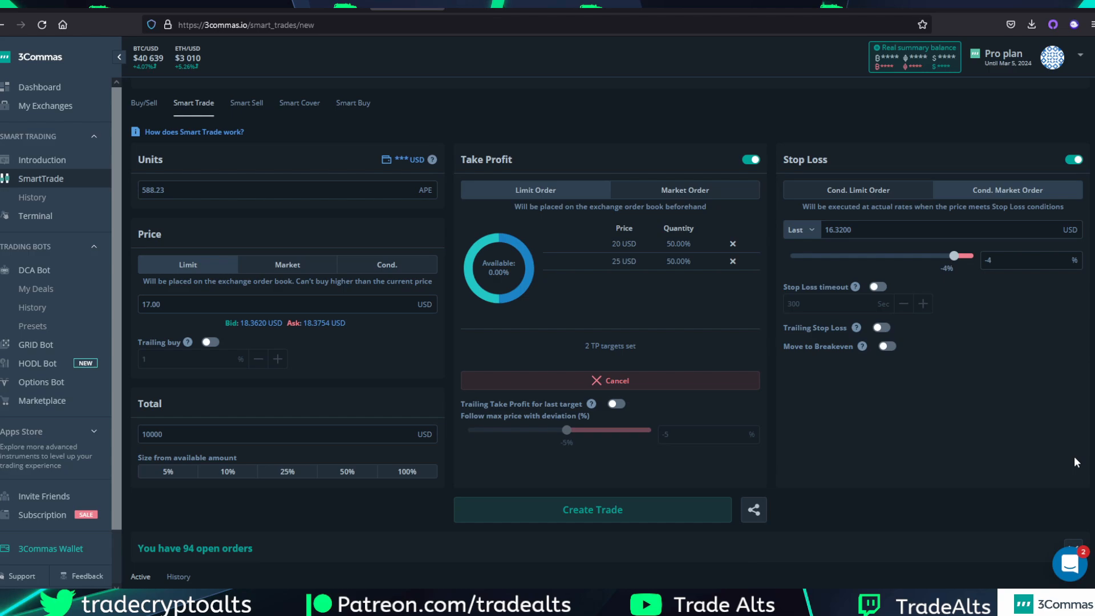
mouse_move(235, 421)
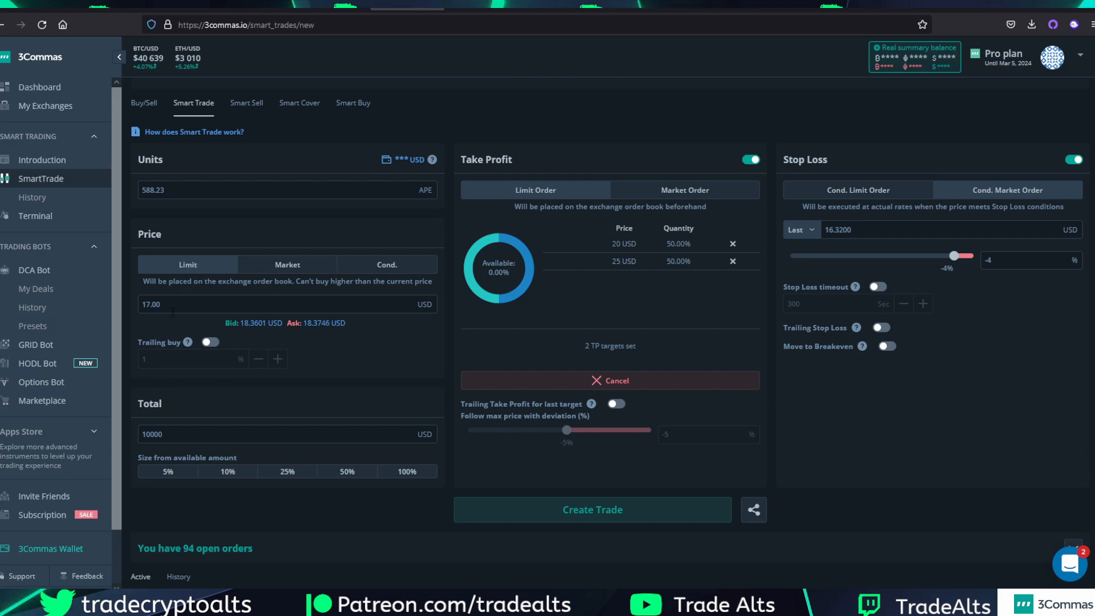
mouse_move(192, 417)
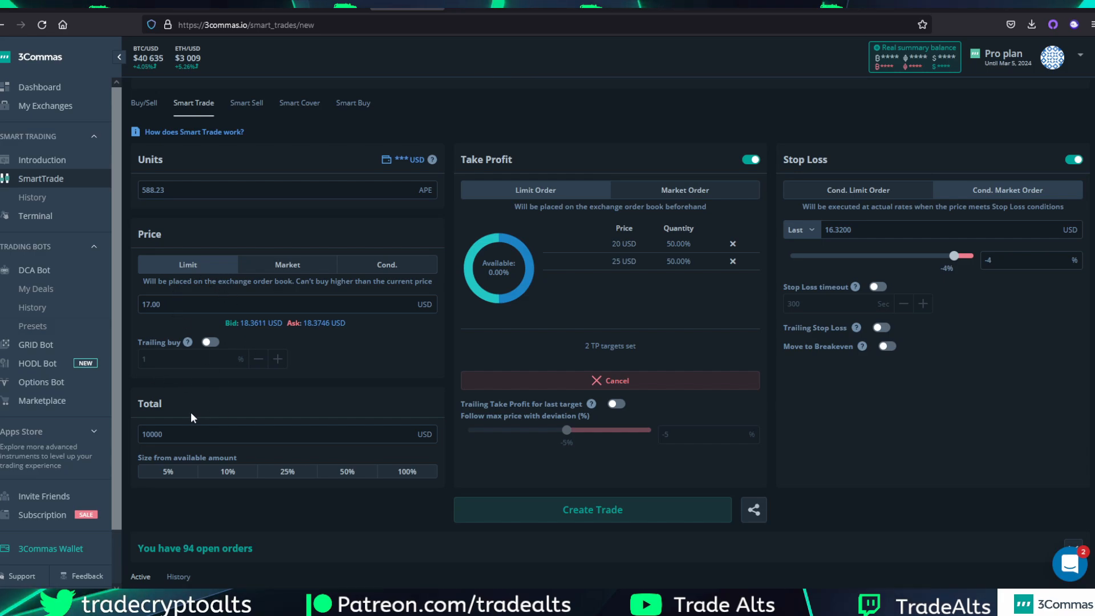
mouse_move(153, 368)
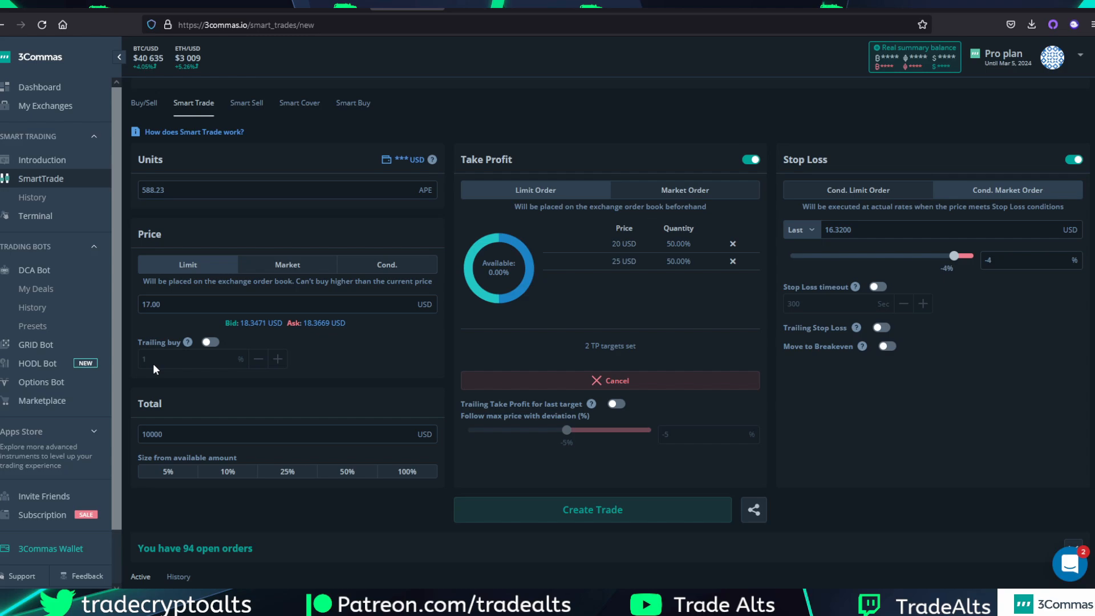
mouse_move(649, 285)
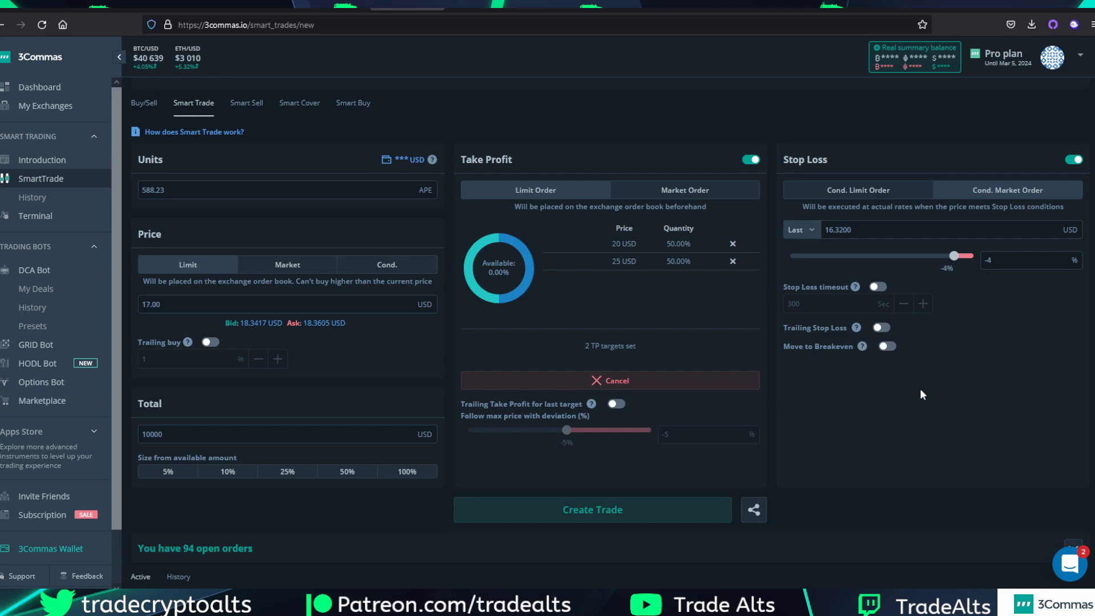
mouse_move(910, 326)
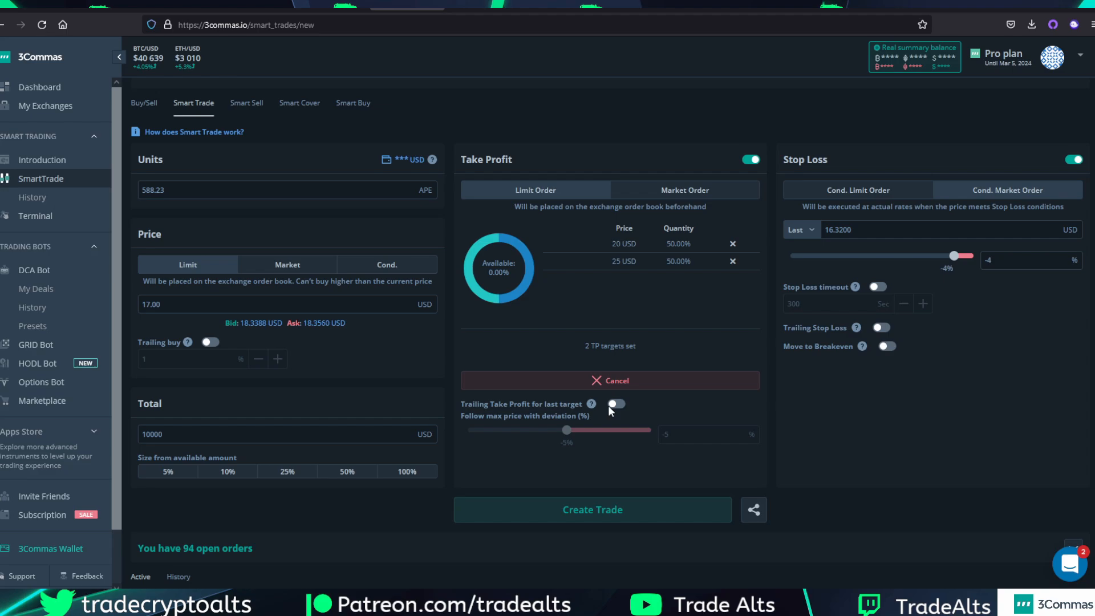
mouse_move(614, 408)
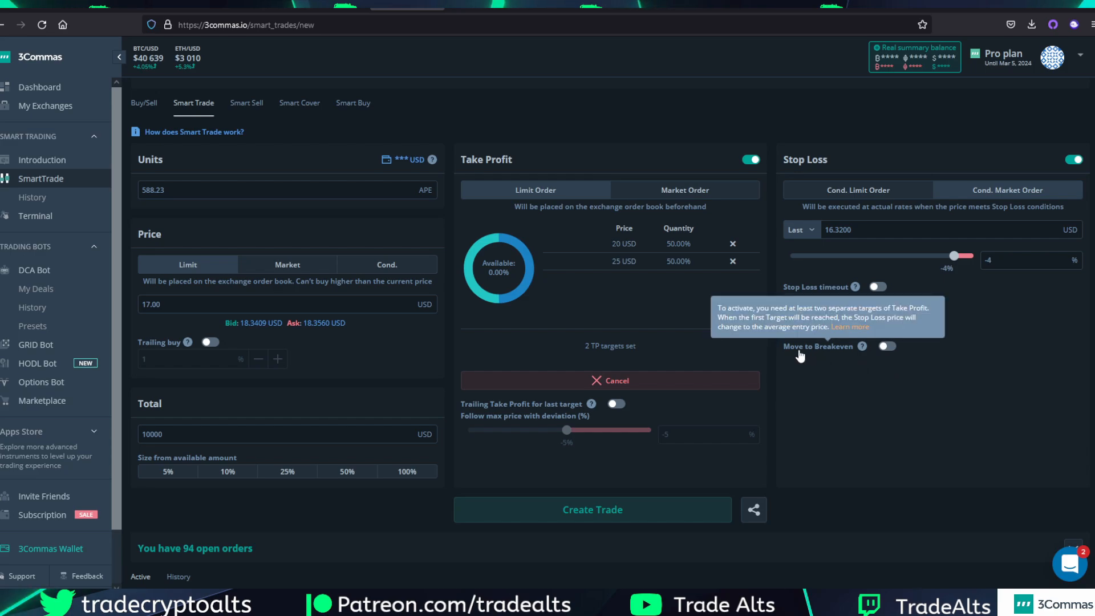
mouse_move(844, 355)
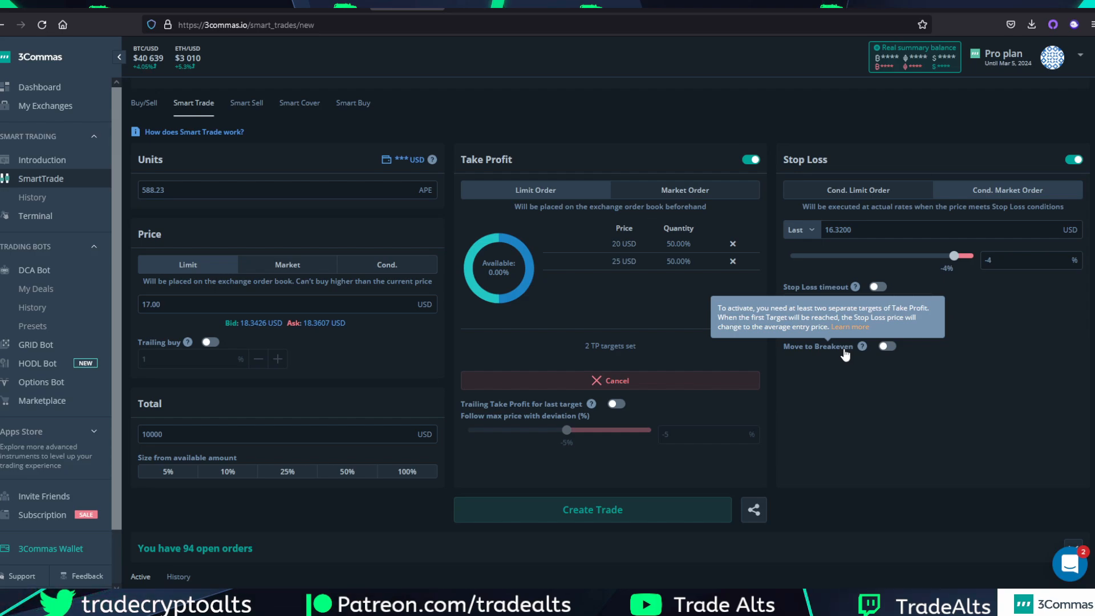
mouse_move(851, 352)
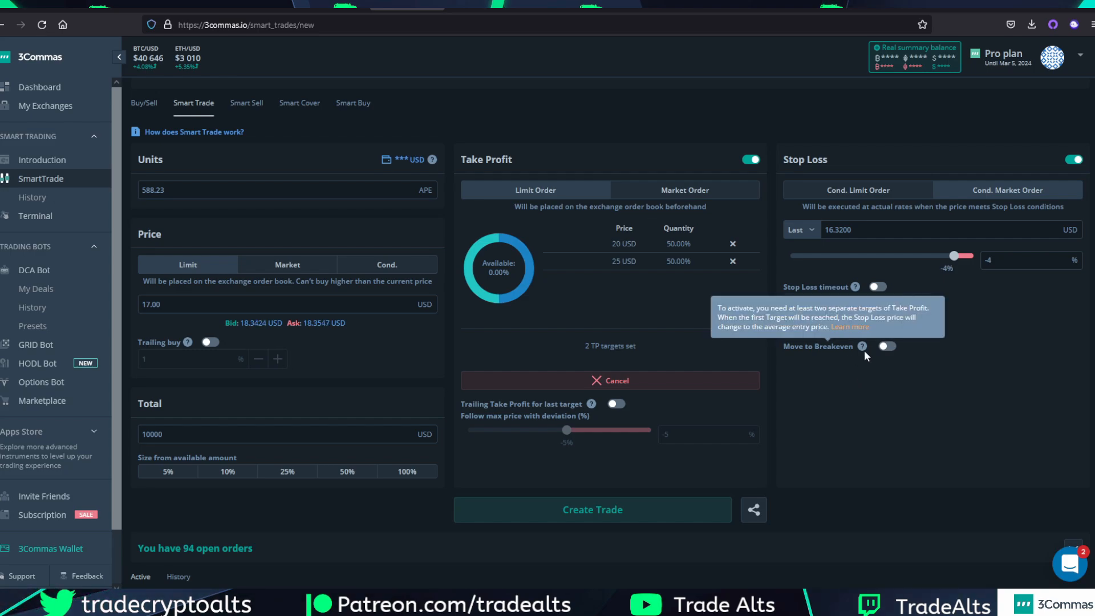
mouse_move(822, 356)
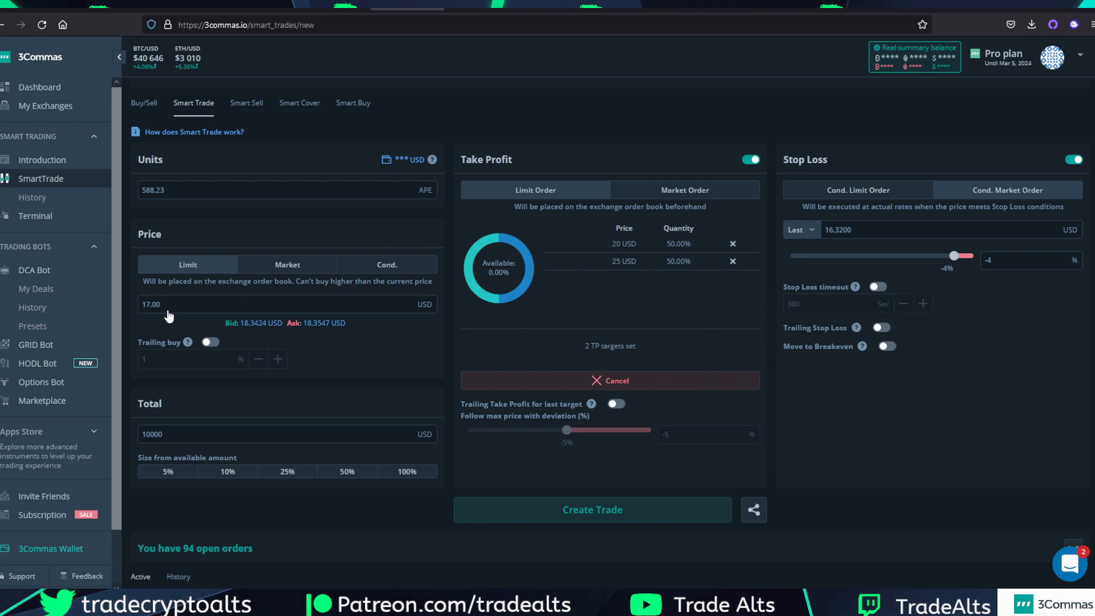
mouse_move(393, 313)
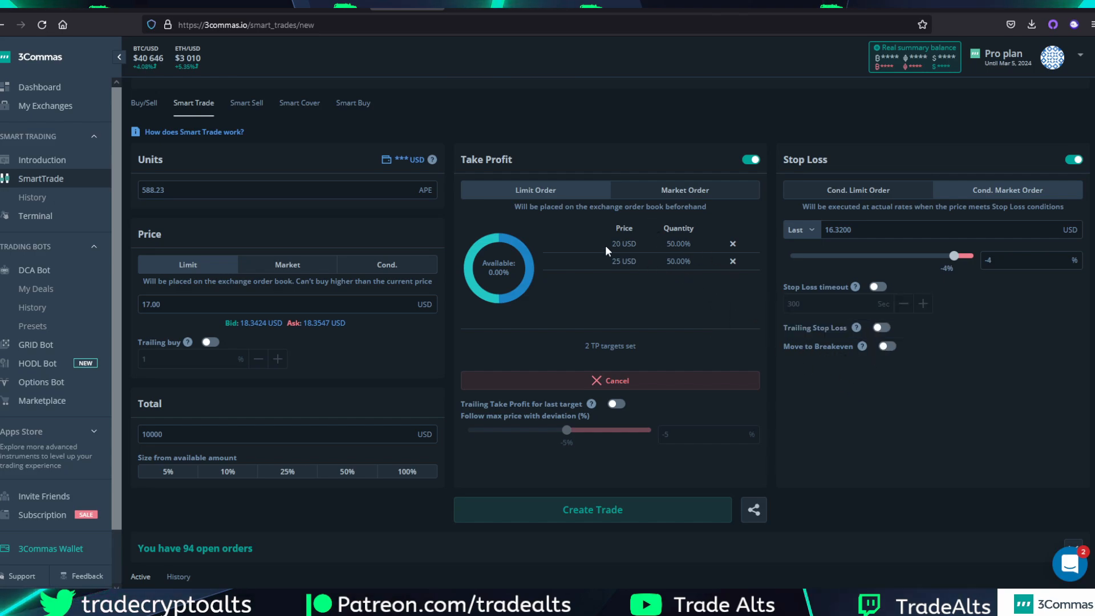
mouse_move(707, 253)
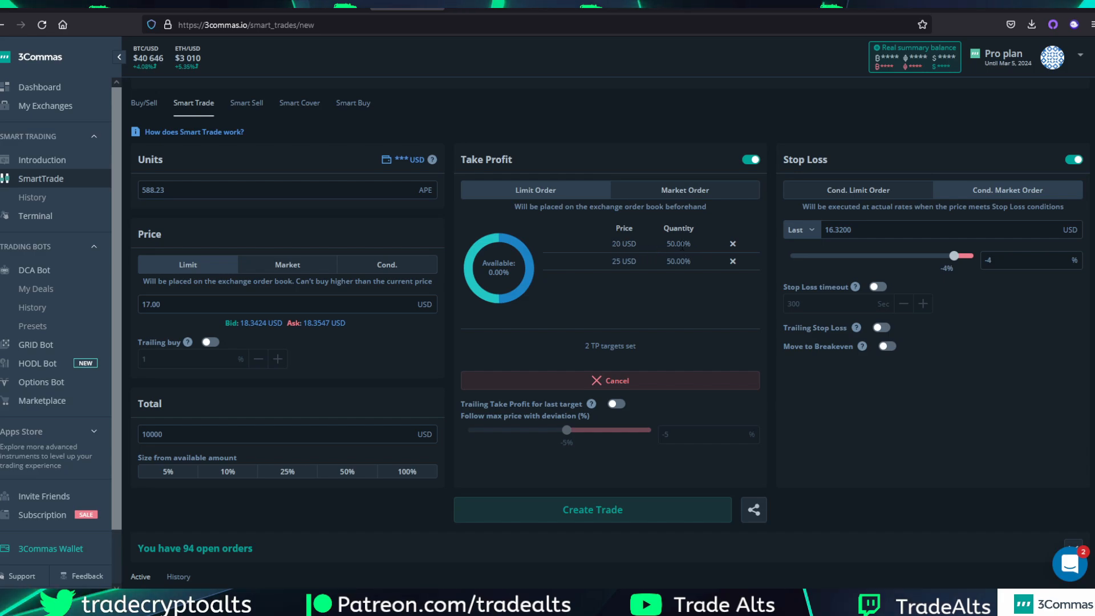
mouse_move(838, 236)
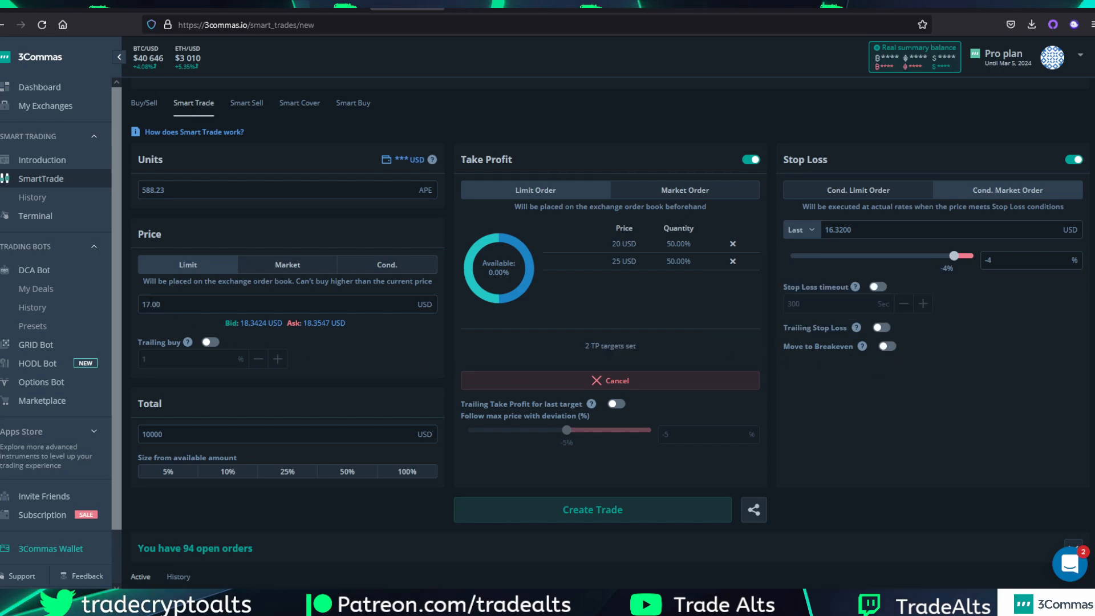
mouse_move(695, 324)
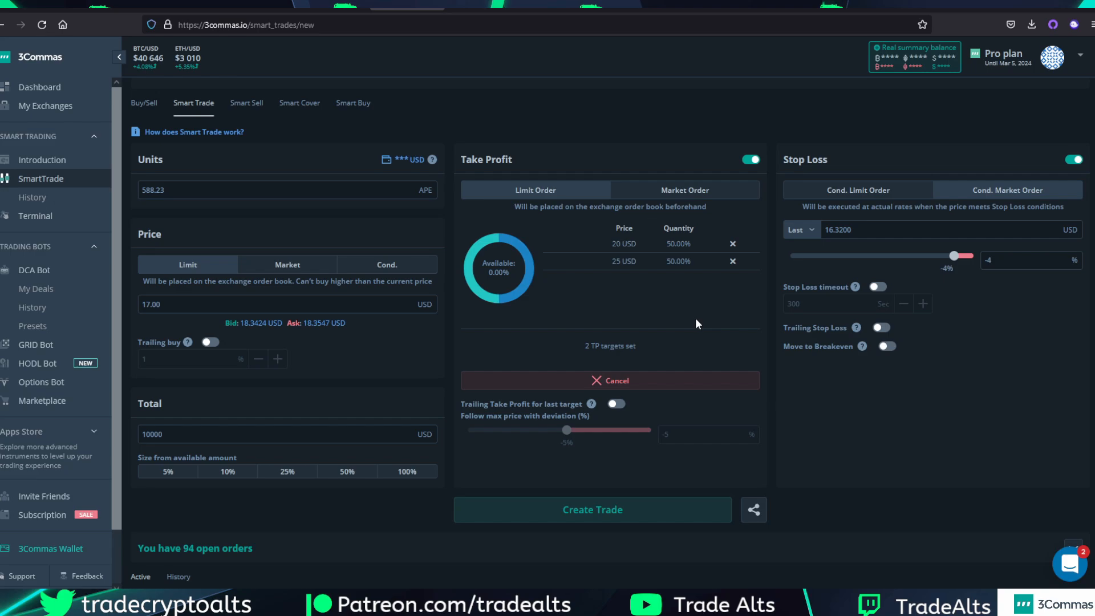
mouse_move(676, 289)
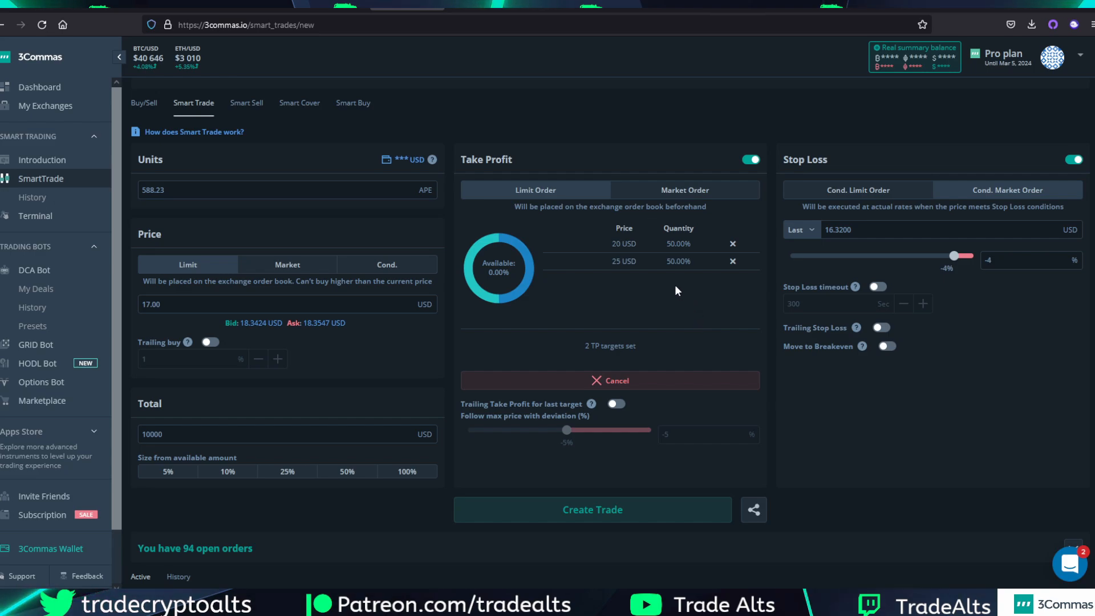
mouse_move(826, 356)
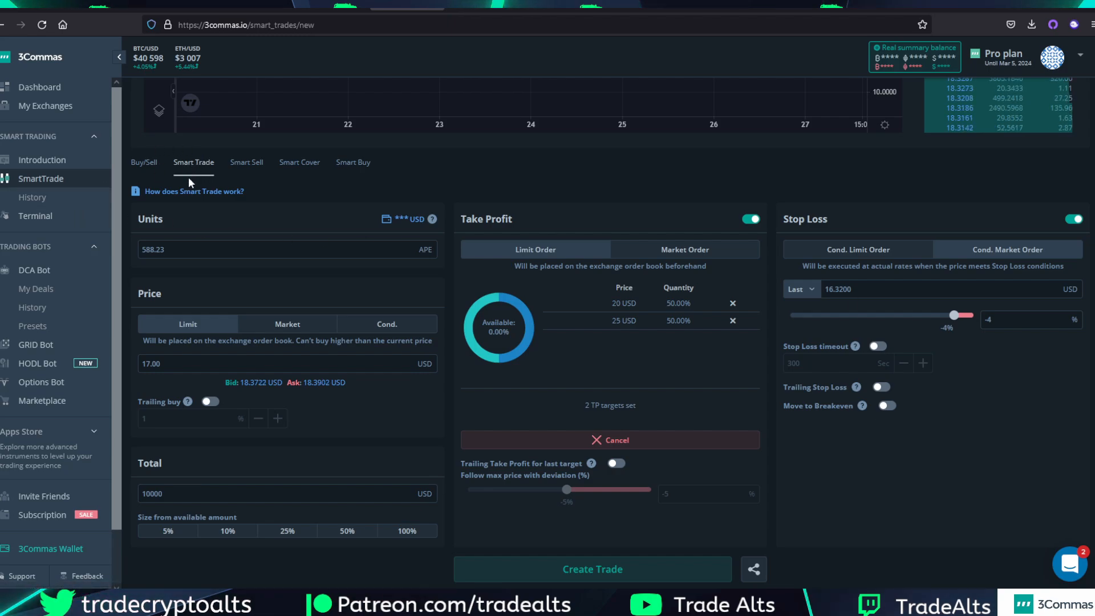
mouse_move(246, 168)
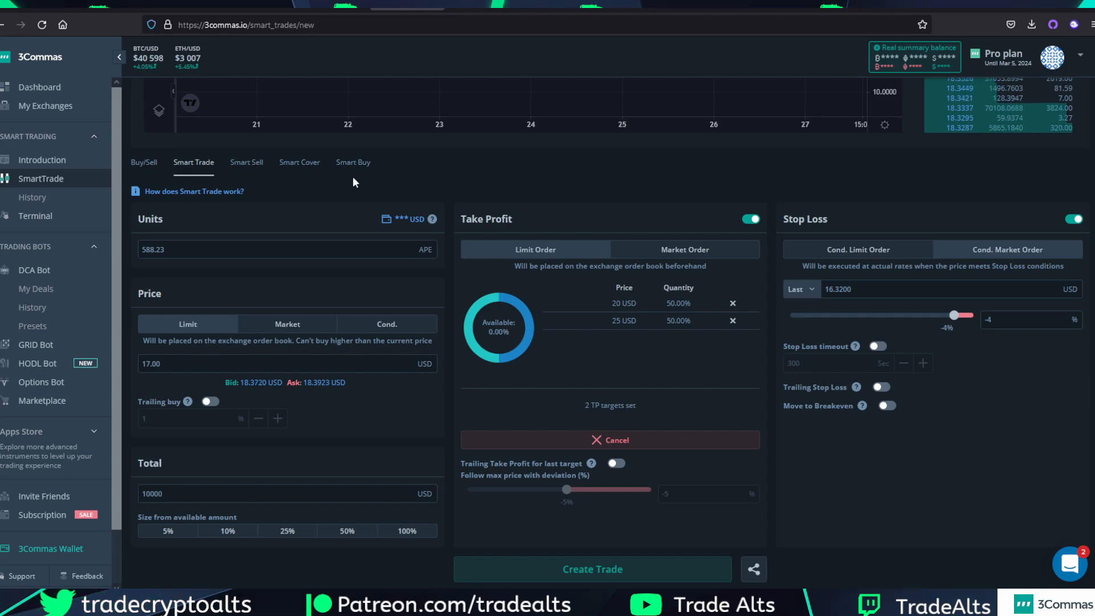
mouse_move(248, 182)
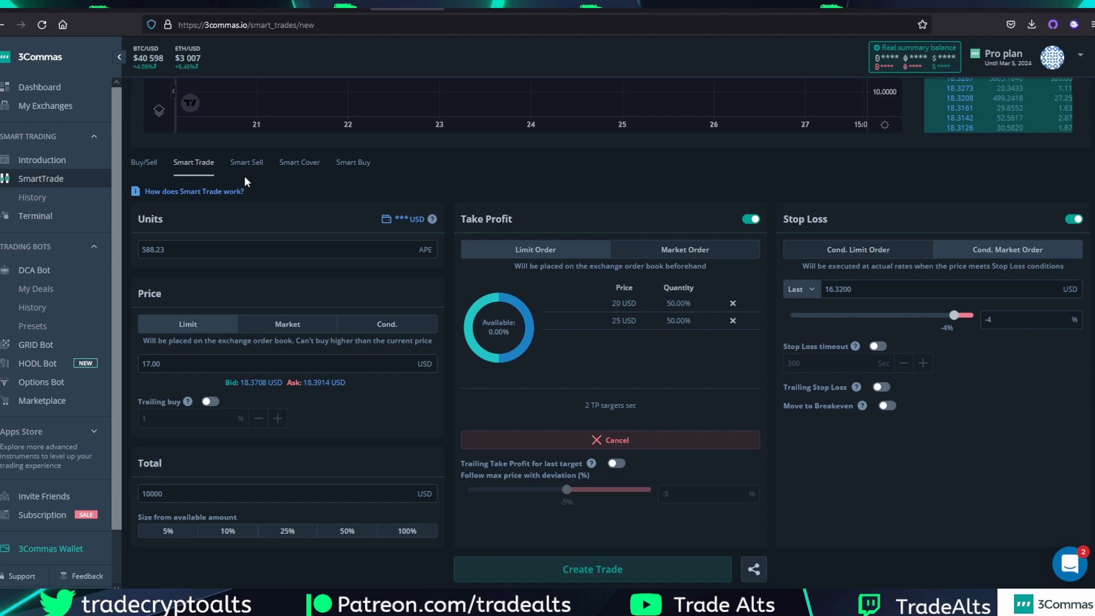
mouse_move(260, 177)
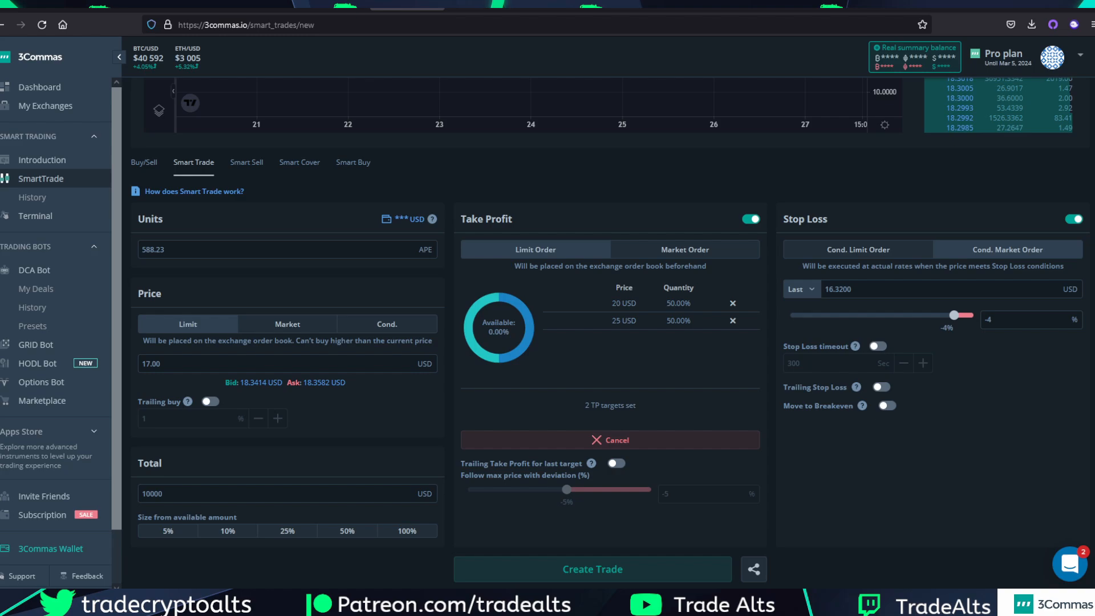
mouse_move(621, 282)
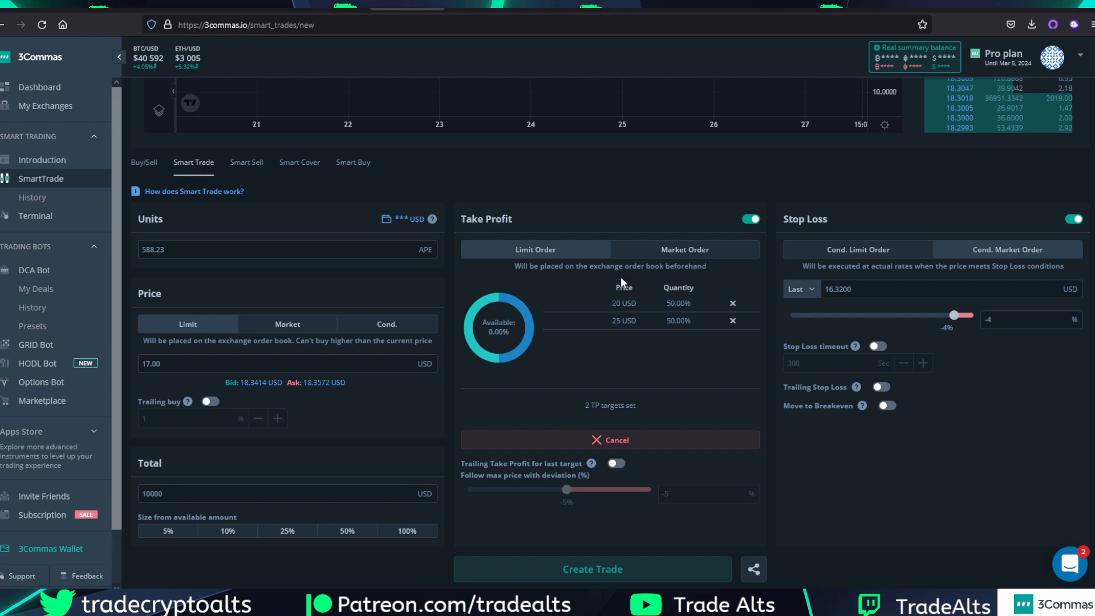